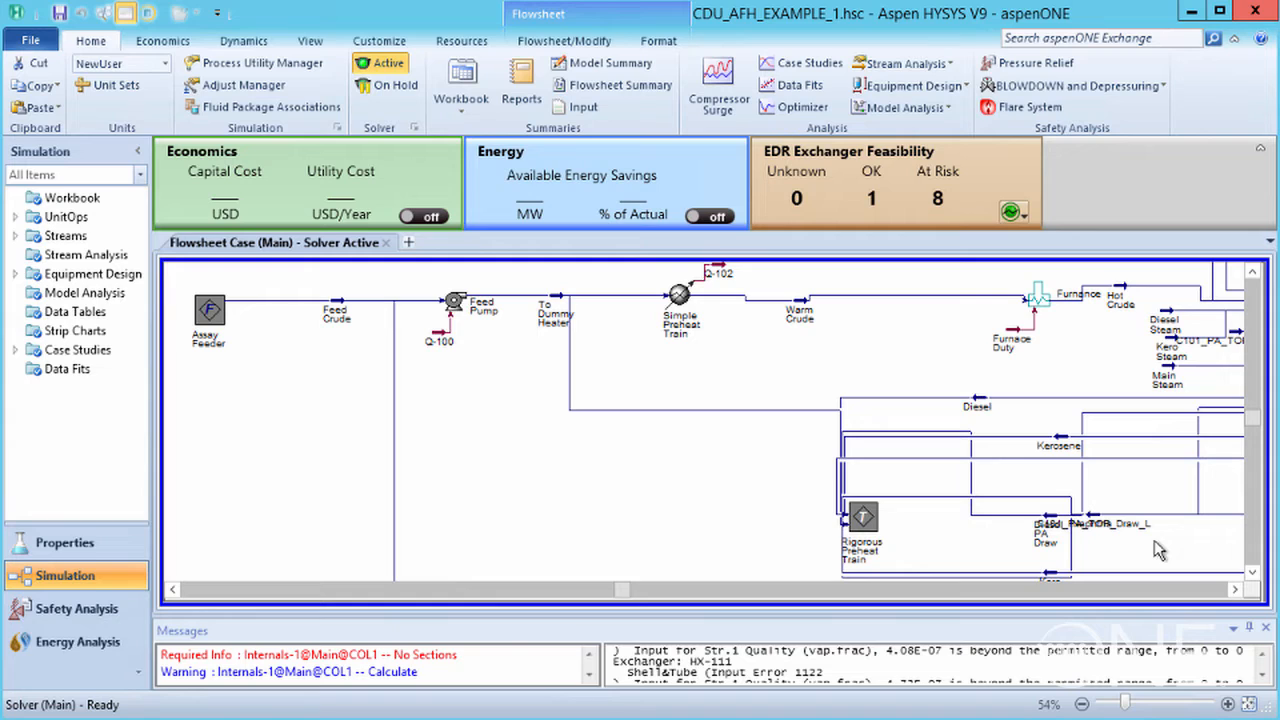
Look over the Assay Feeder, Rigorous Preheat Train and simple Furnace units on the flowsheet.
{"action": "left_click", "coordinate": [208, 312]}
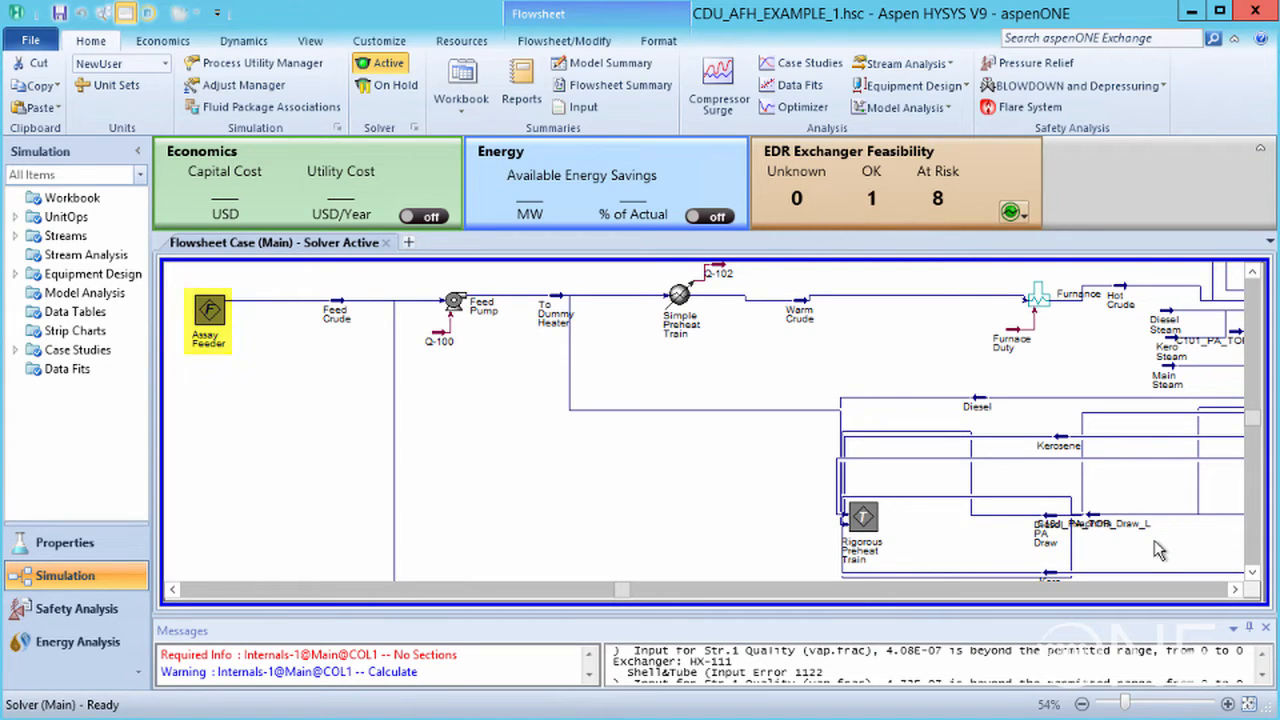
{"action": "left_click", "coordinate": [862, 520]}
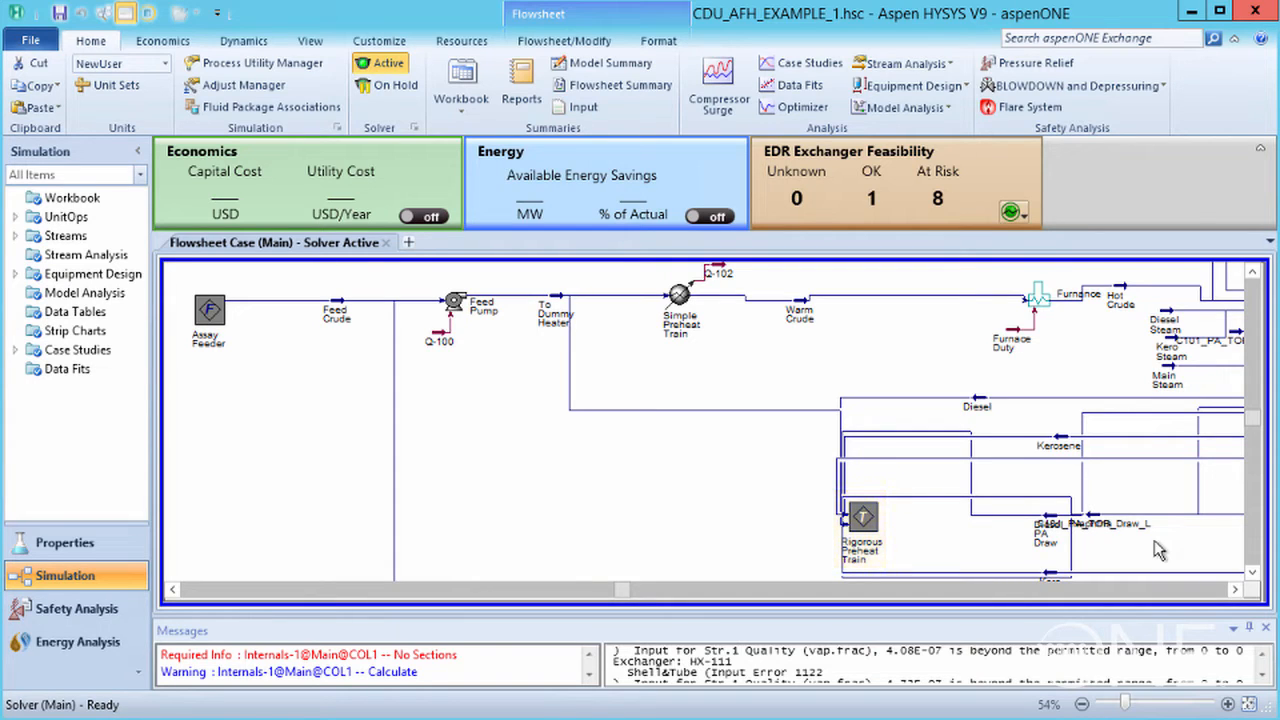
{"action": "left_click", "coordinate": [1036, 296]}
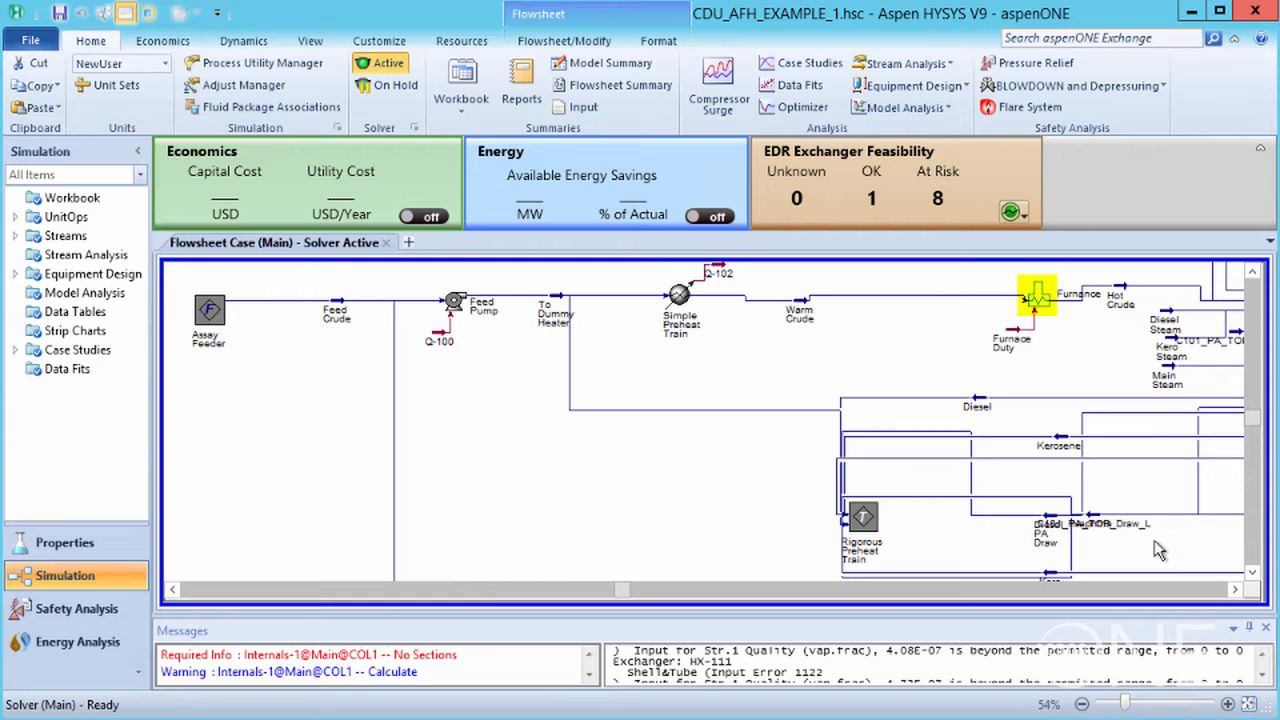
{"action": "left_click", "coordinate": [1010, 340]}
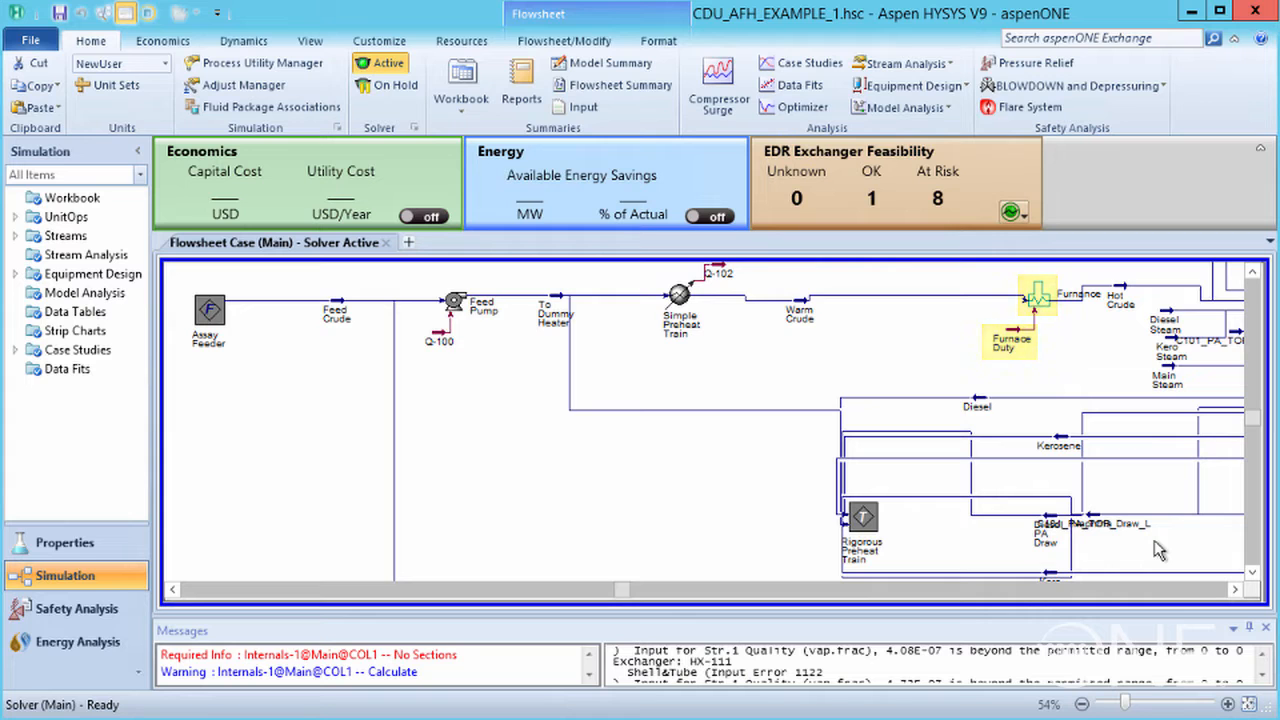
Confirm 'Allow multiple stream connections' is enabled in the simulation options and accept them.
{"action": "left_click", "coordinate": [32, 40]}
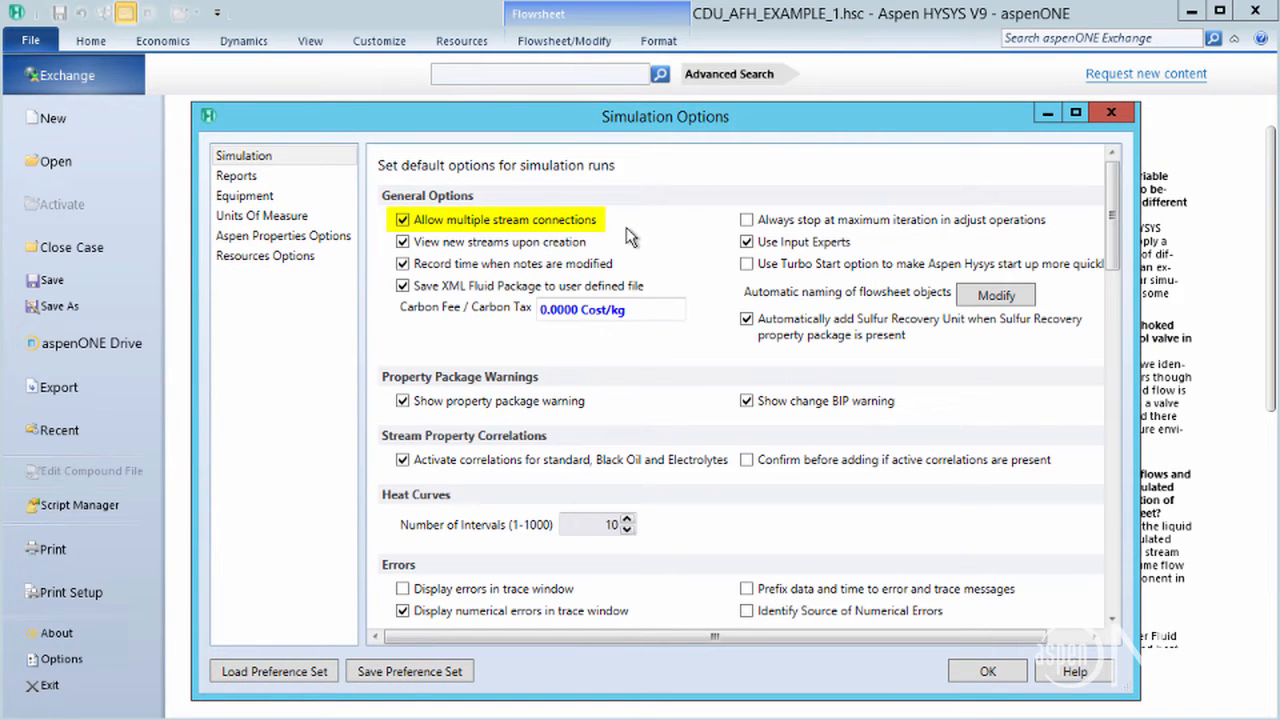
{"action": "left_click", "coordinate": [986, 672]}
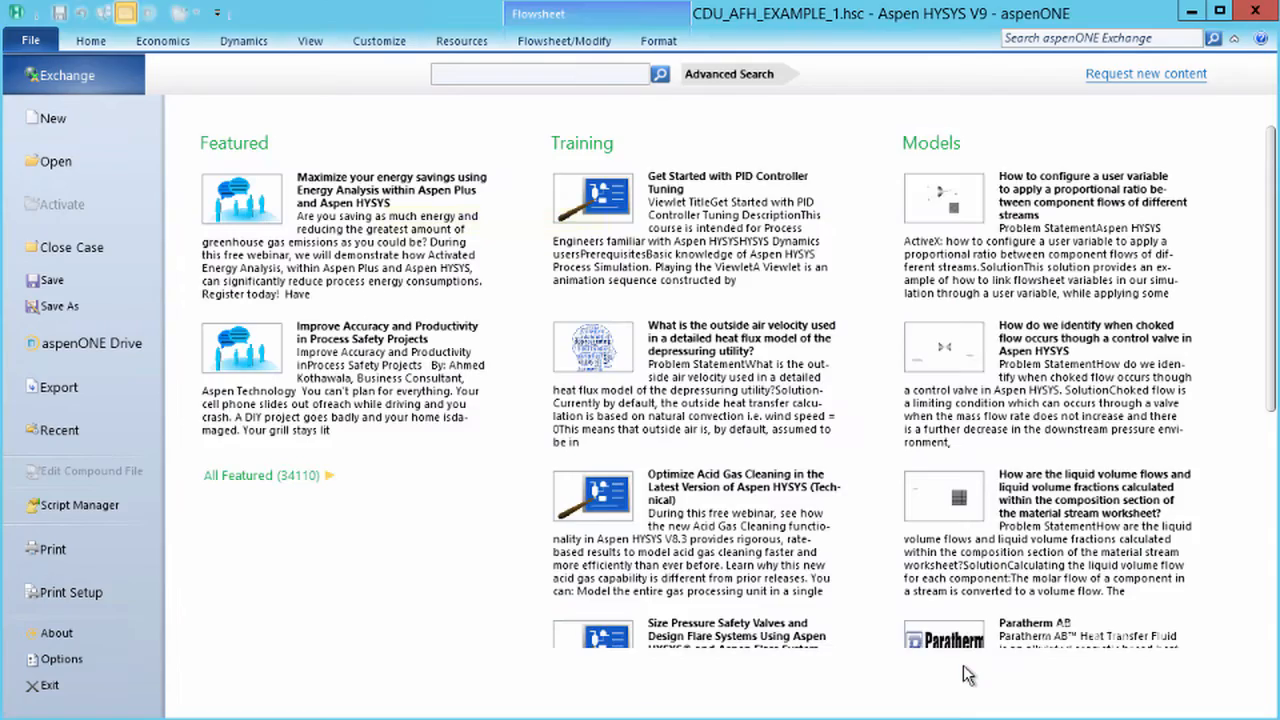
Mark the Rigorous Preheat Train sub-flowsheet as Ignored on its Parameters page and close it.
{"action": "left_click", "coordinate": [90, 40]}
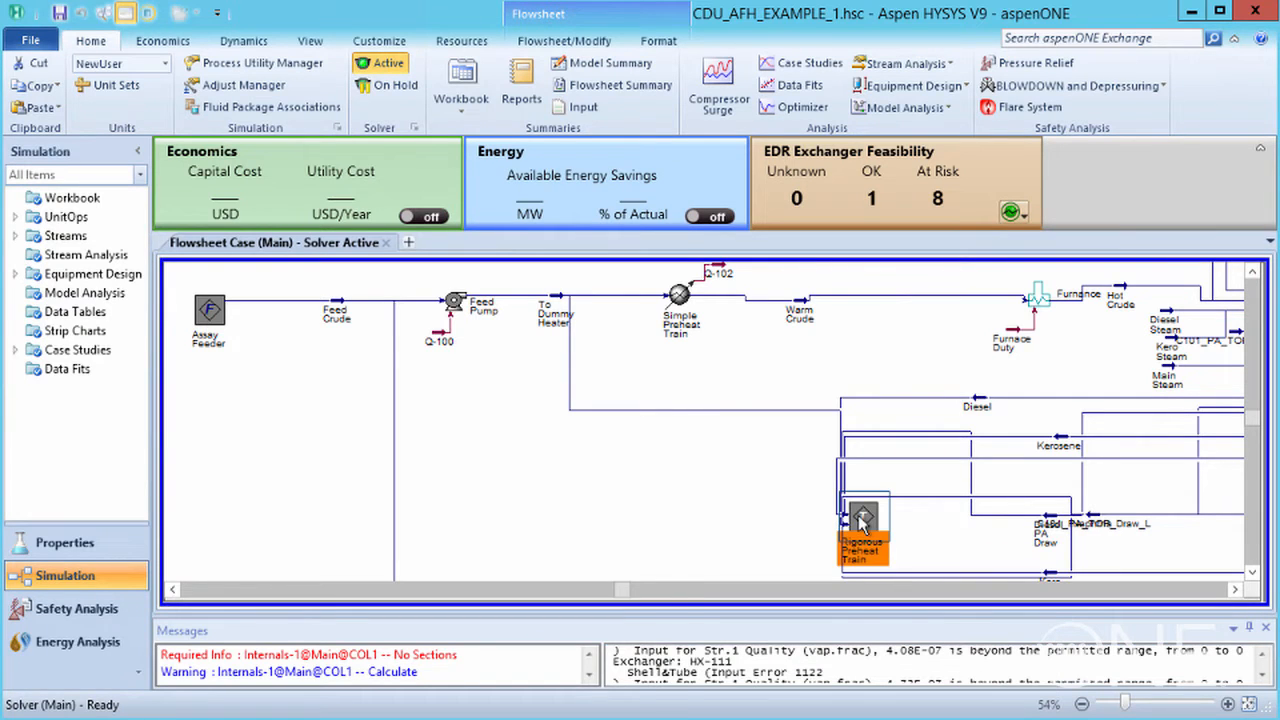
{"action": "double_click", "coordinate": [862, 524]}
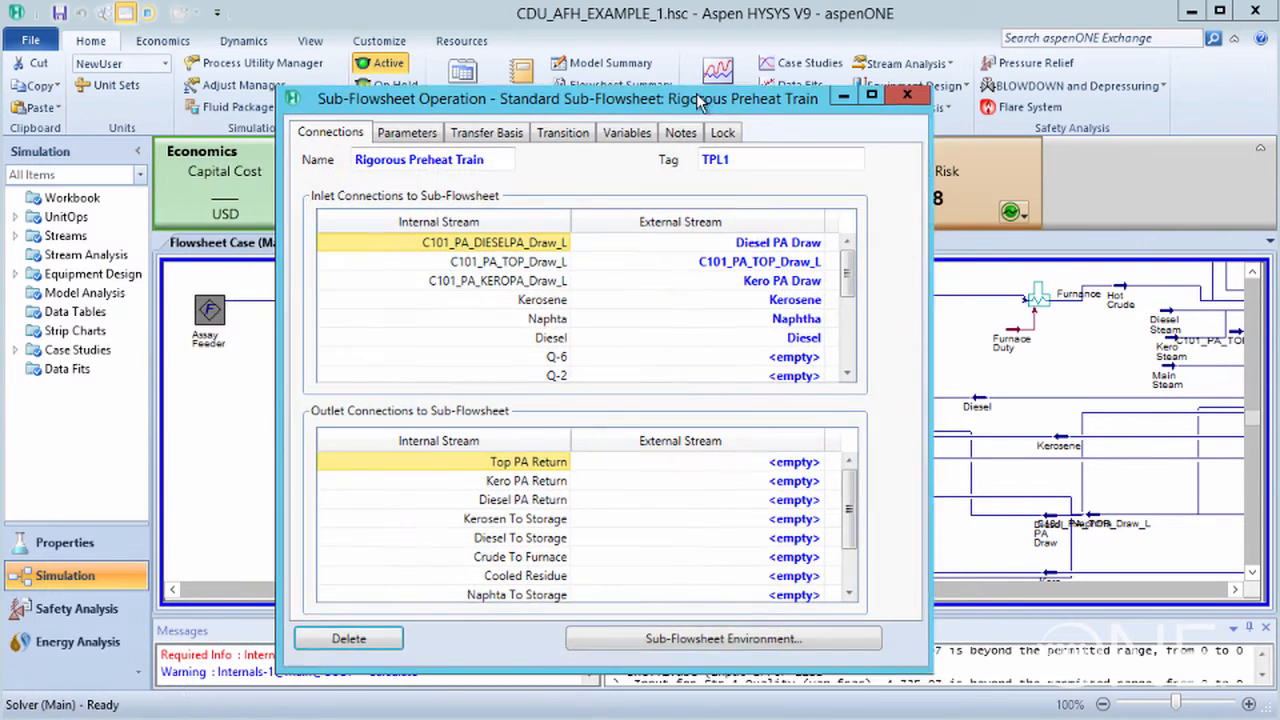
{"action": "left_click", "coordinate": [408, 132]}
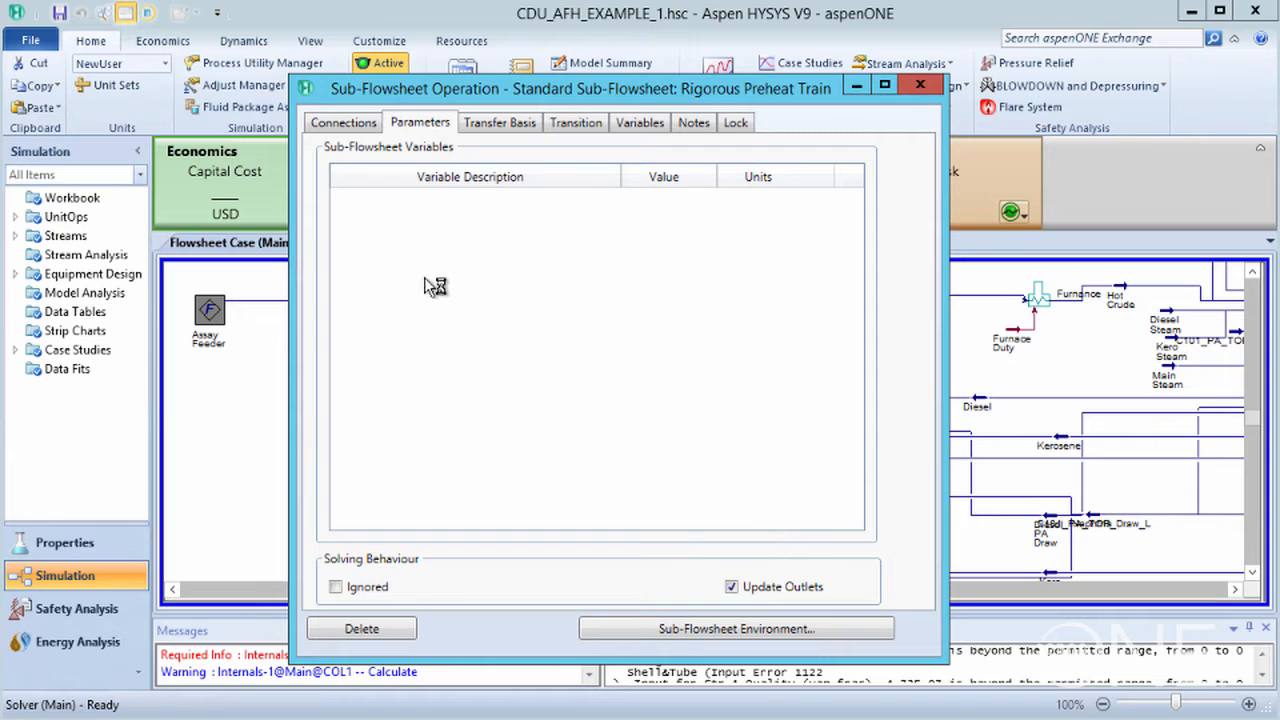
{"action": "left_click", "coordinate": [336, 586]}
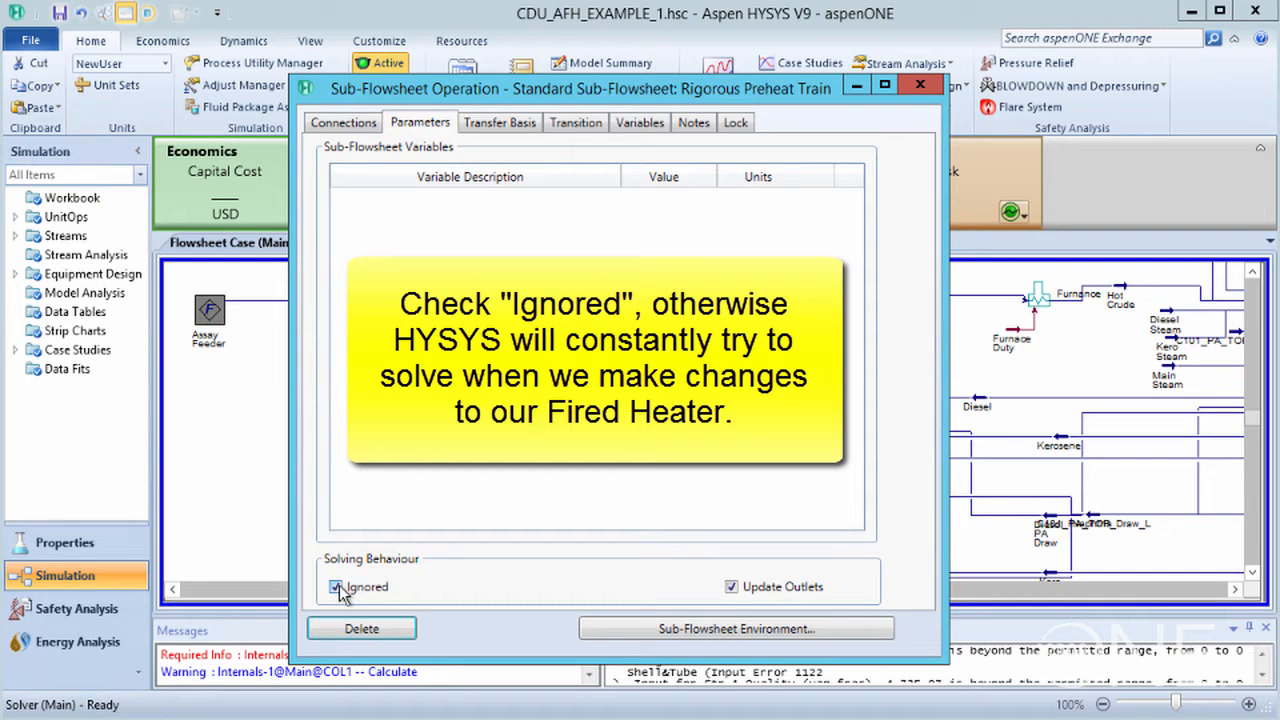
{"action": "left_click", "coordinate": [336, 586]}
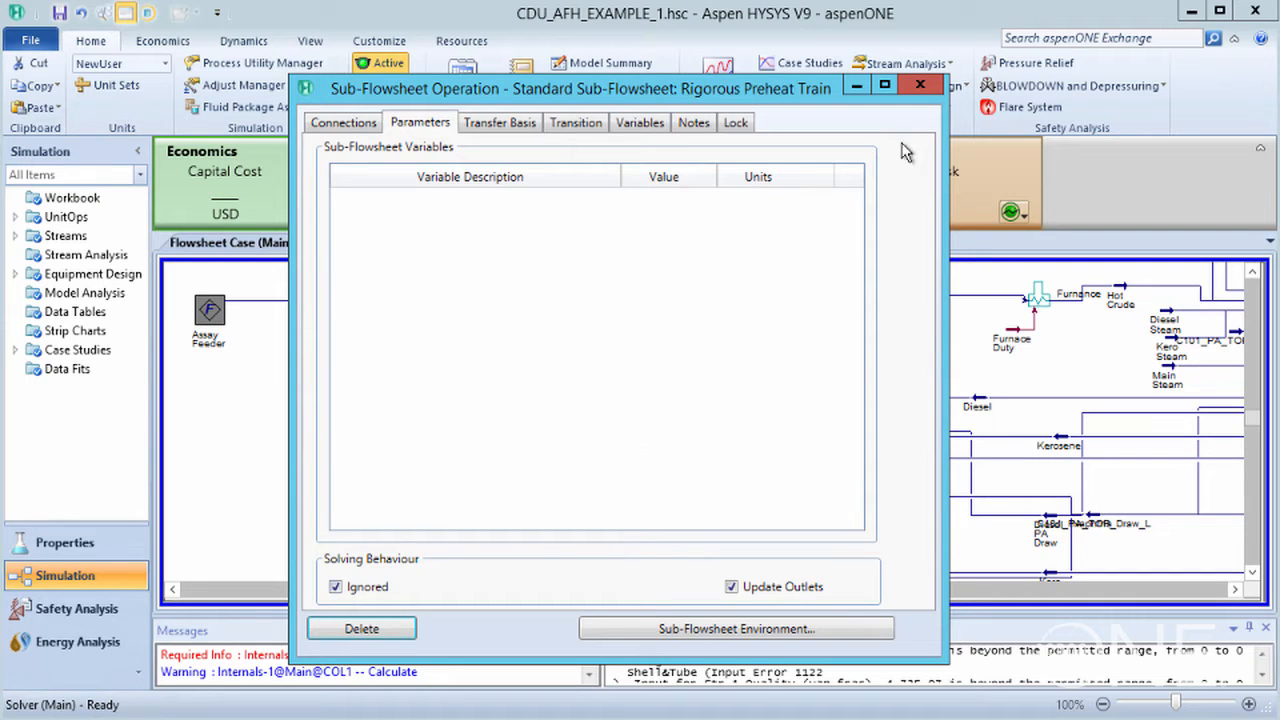
{"action": "left_click", "coordinate": [918, 84]}
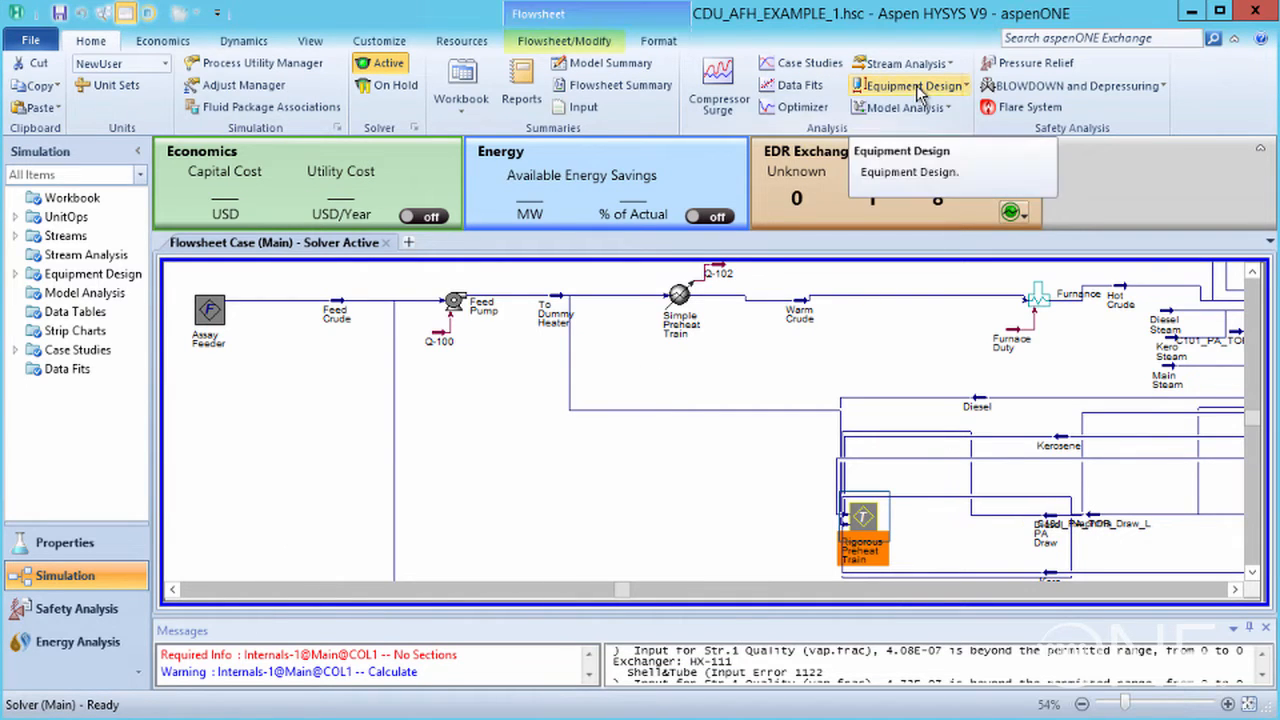
Place a new Fired Heater FH-100 from the Models and Streams palette onto the flowsheet.
{"action": "left_click", "coordinate": [564, 40]}
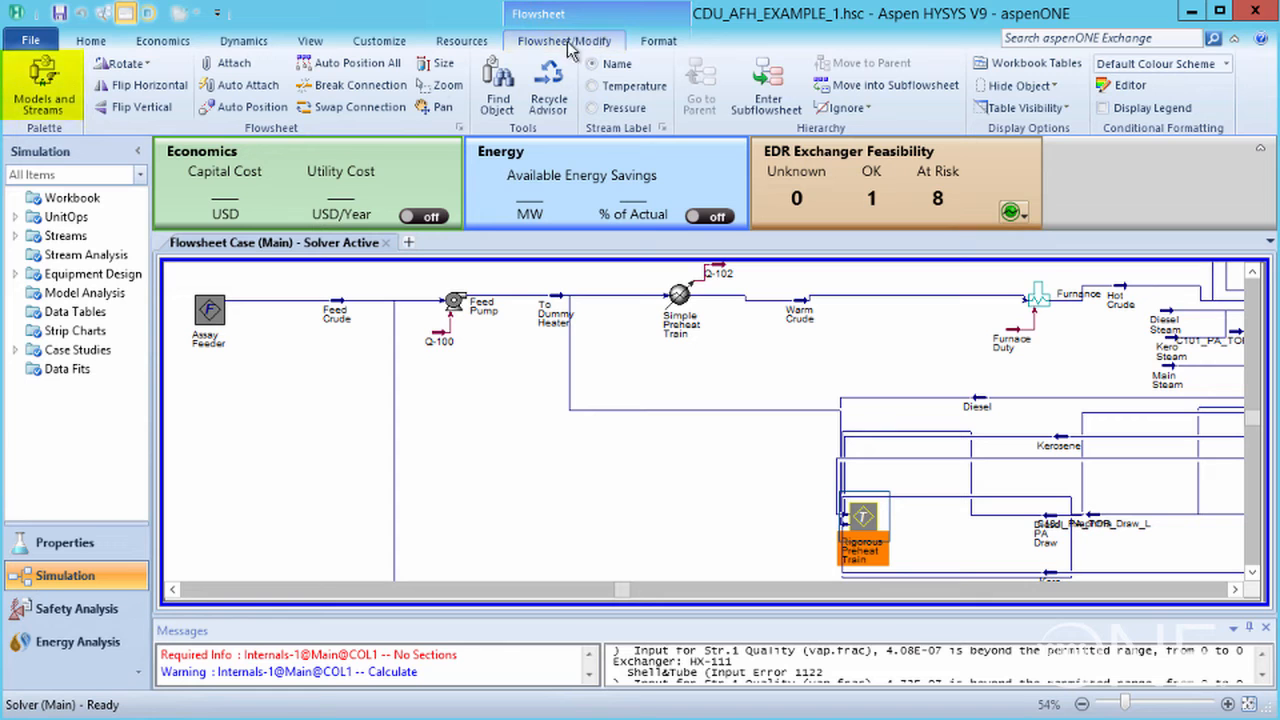
{"action": "left_click", "coordinate": [44, 84]}
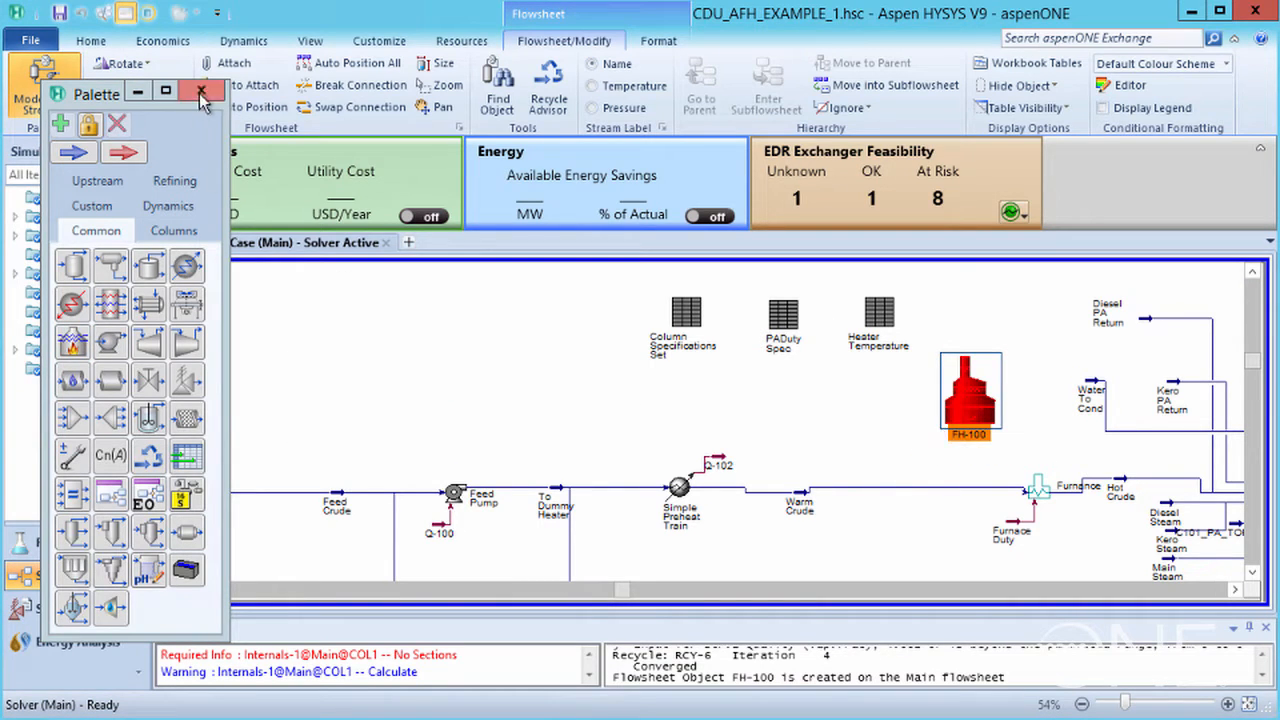
{"action": "double_click", "coordinate": [968, 396]}
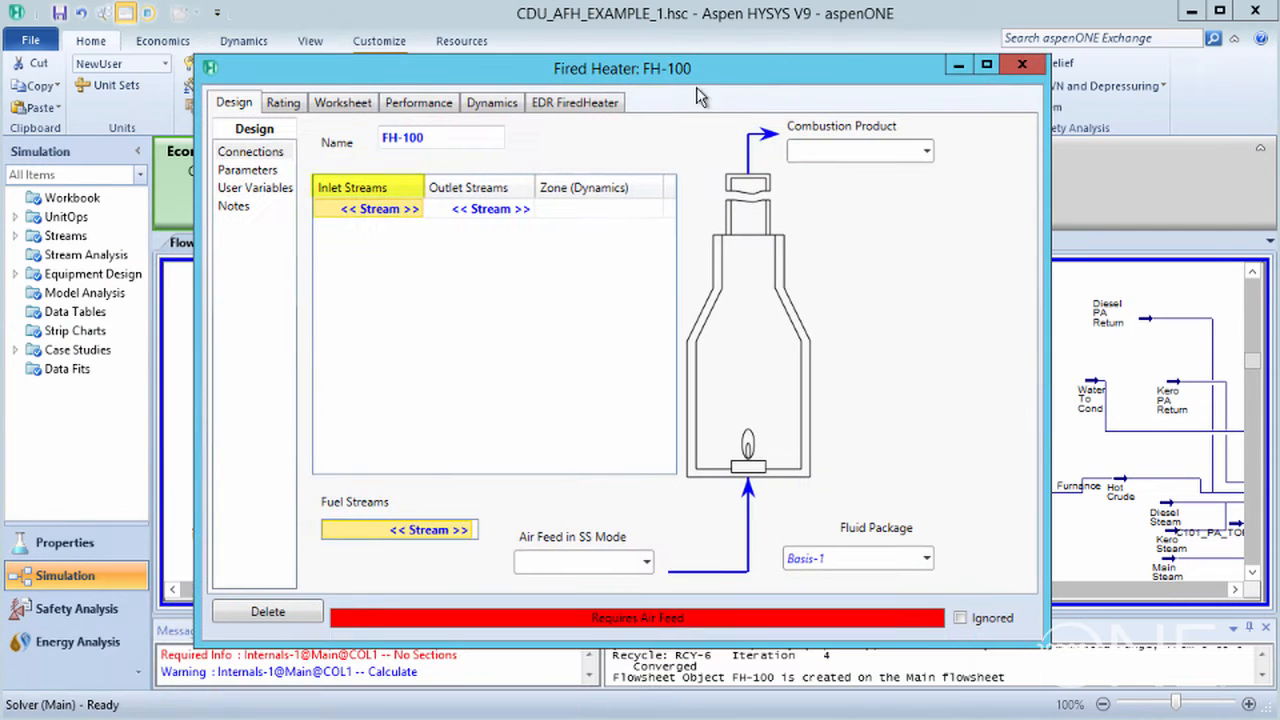
Connect FH-100 with Warm Crude in, Hot Crude out, plus Fuel, Air and Flue Gas streams.
{"action": "left_click", "coordinate": [420, 210]}
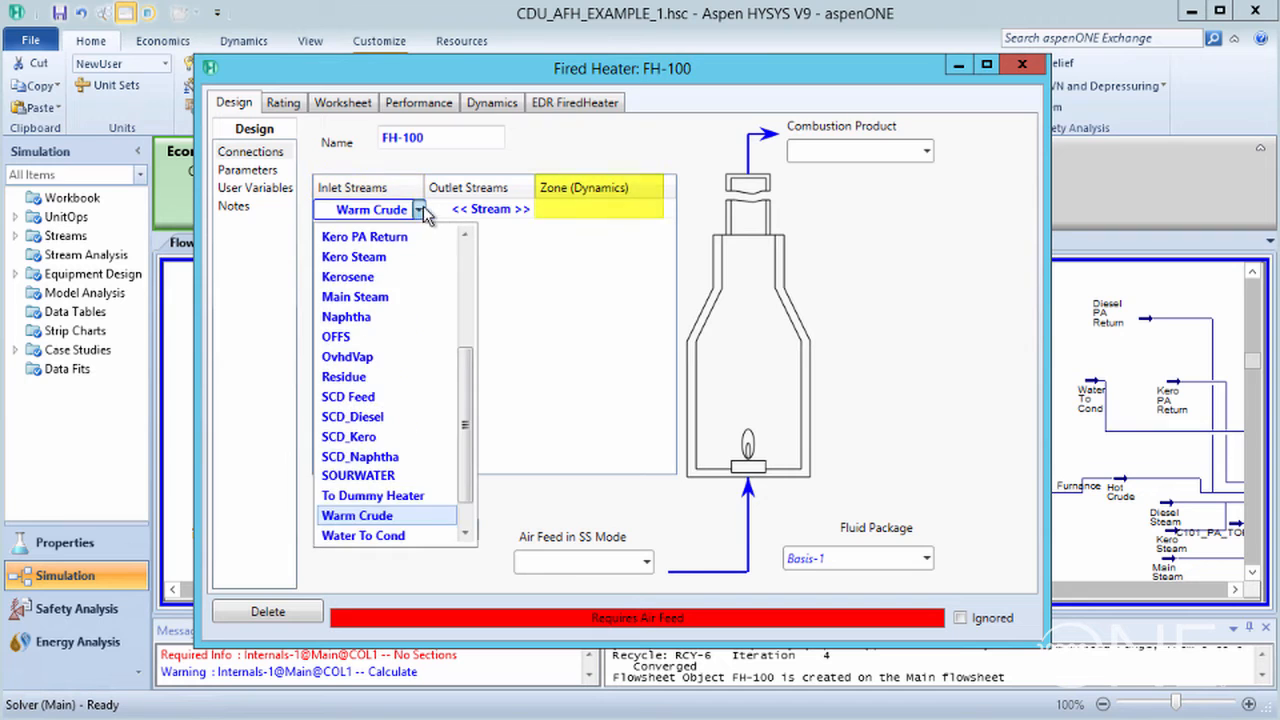
{"action": "left_click", "coordinate": [528, 208]}
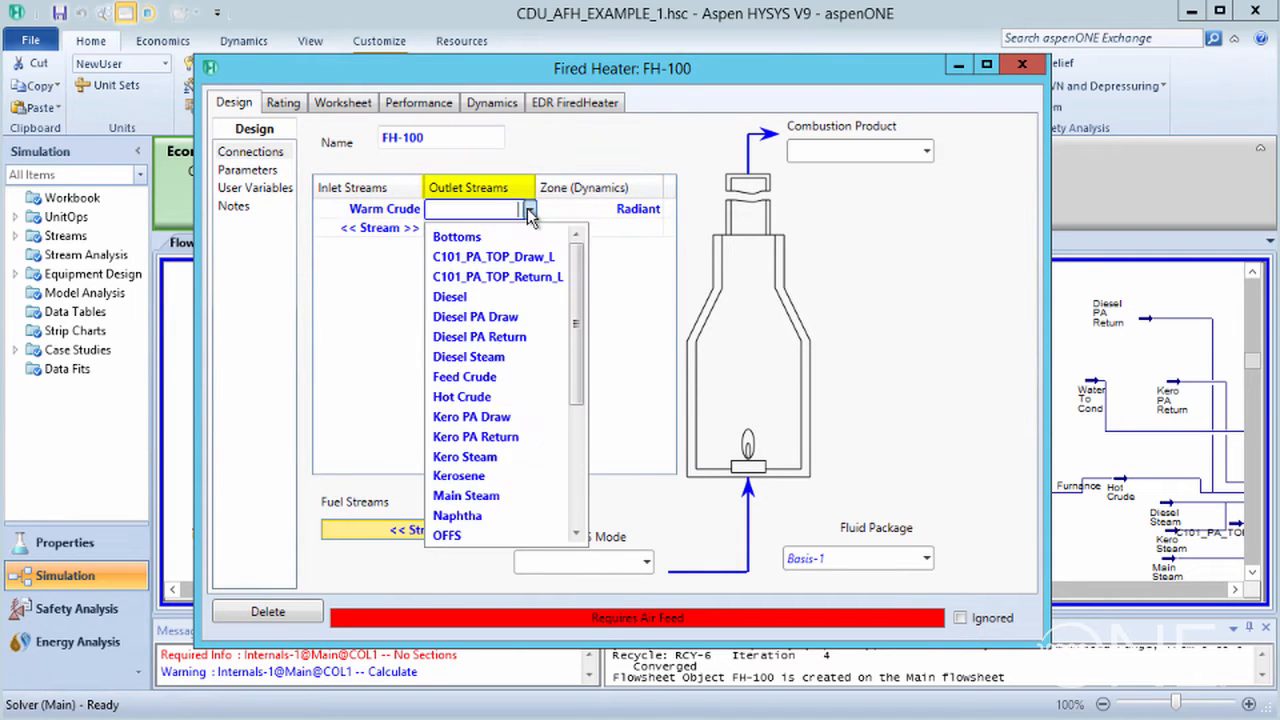
{"action": "left_click", "coordinate": [460, 396]}
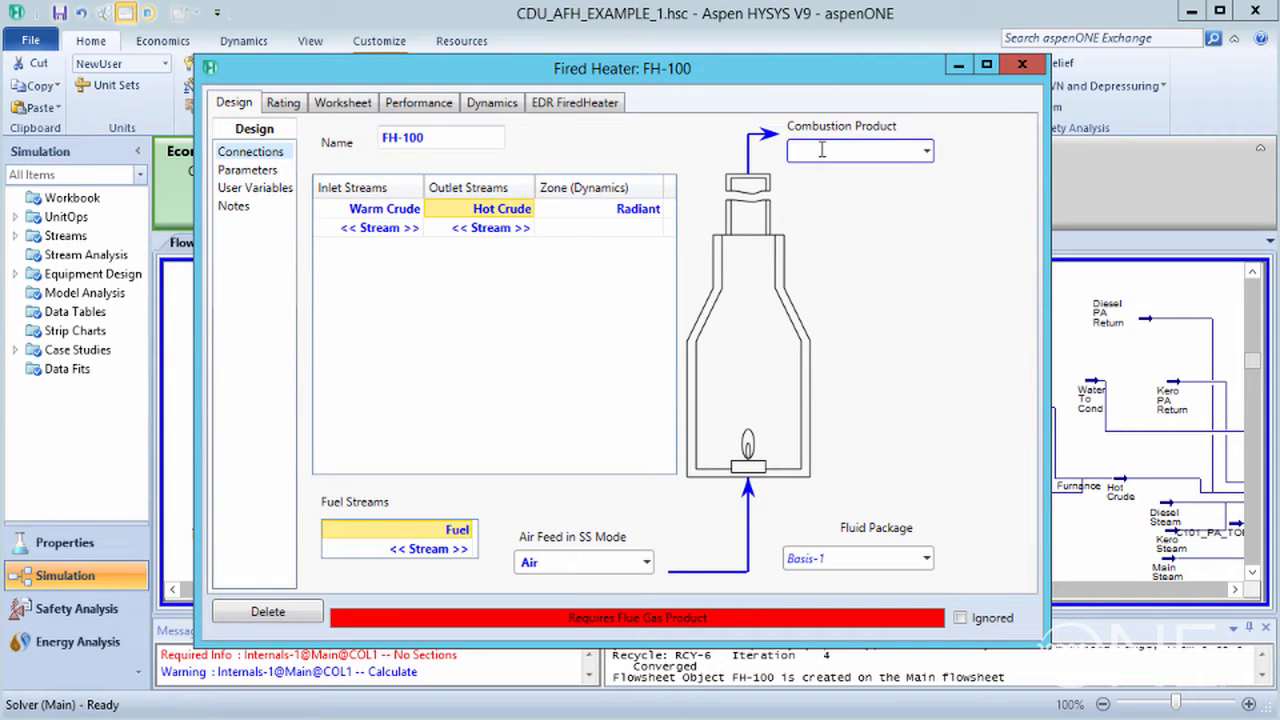
{"action": "type", "text": "Flue Gas"}
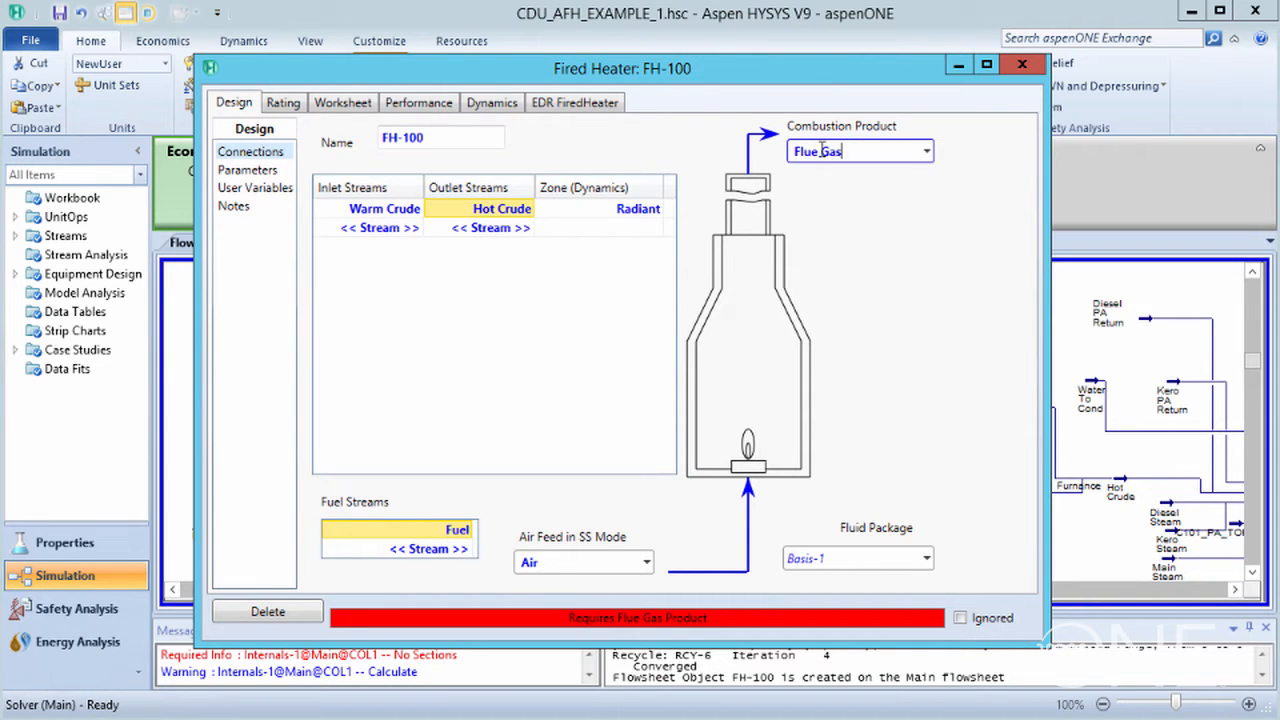
On FH-100's worksheet set Air to 78% N2/22% O2, Fuel to methane, and Air temperature 25 °C.
{"action": "left_click", "coordinate": [342, 102]}
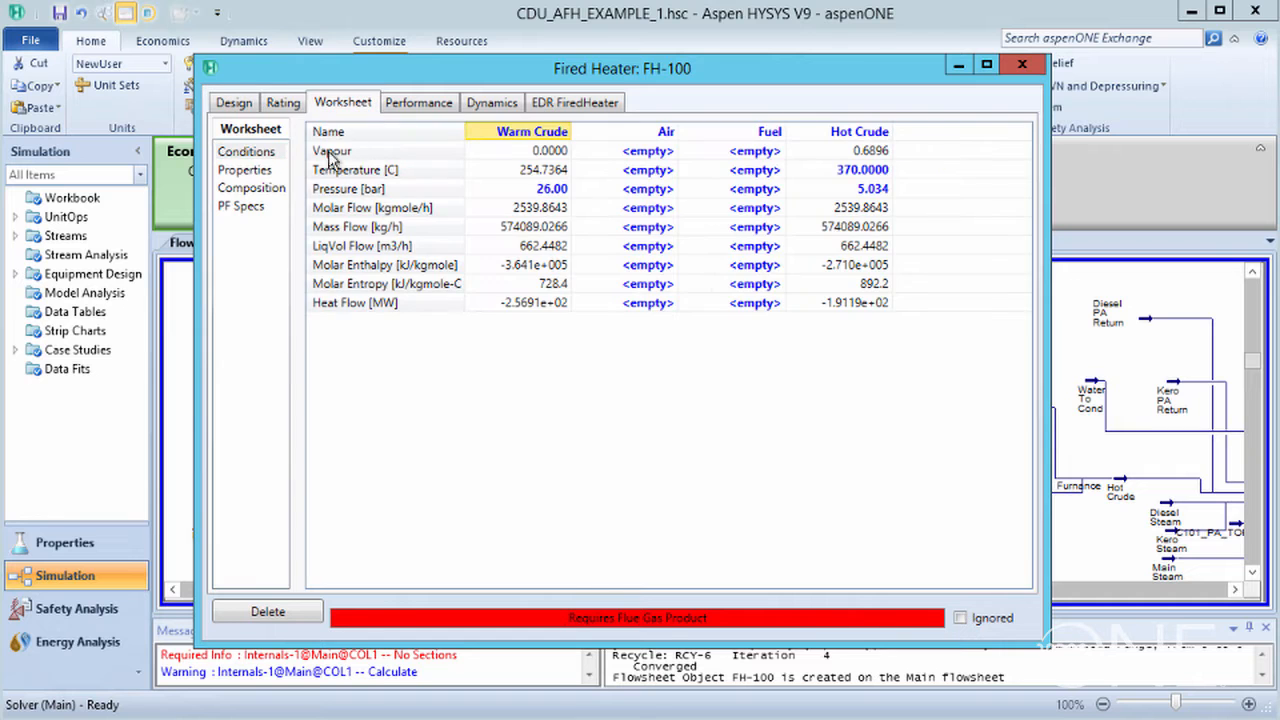
{"action": "left_click", "coordinate": [252, 188]}
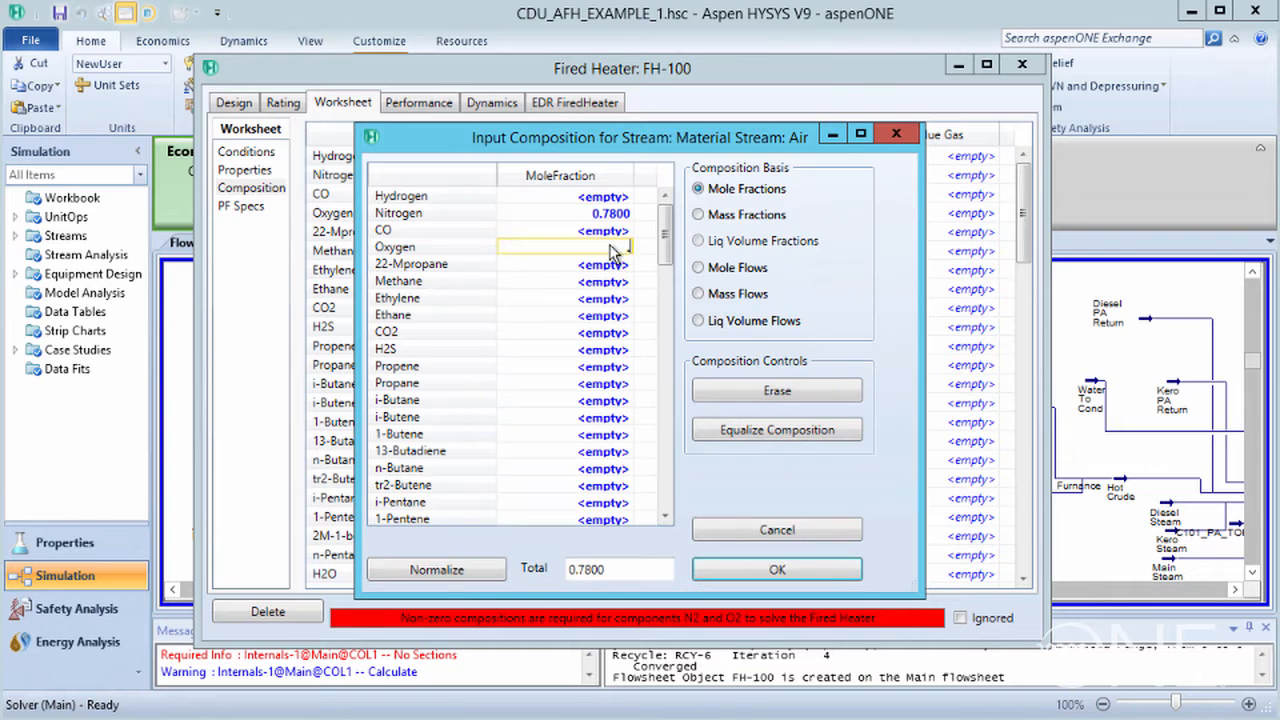
{"action": "left_click", "coordinate": [436, 568]}
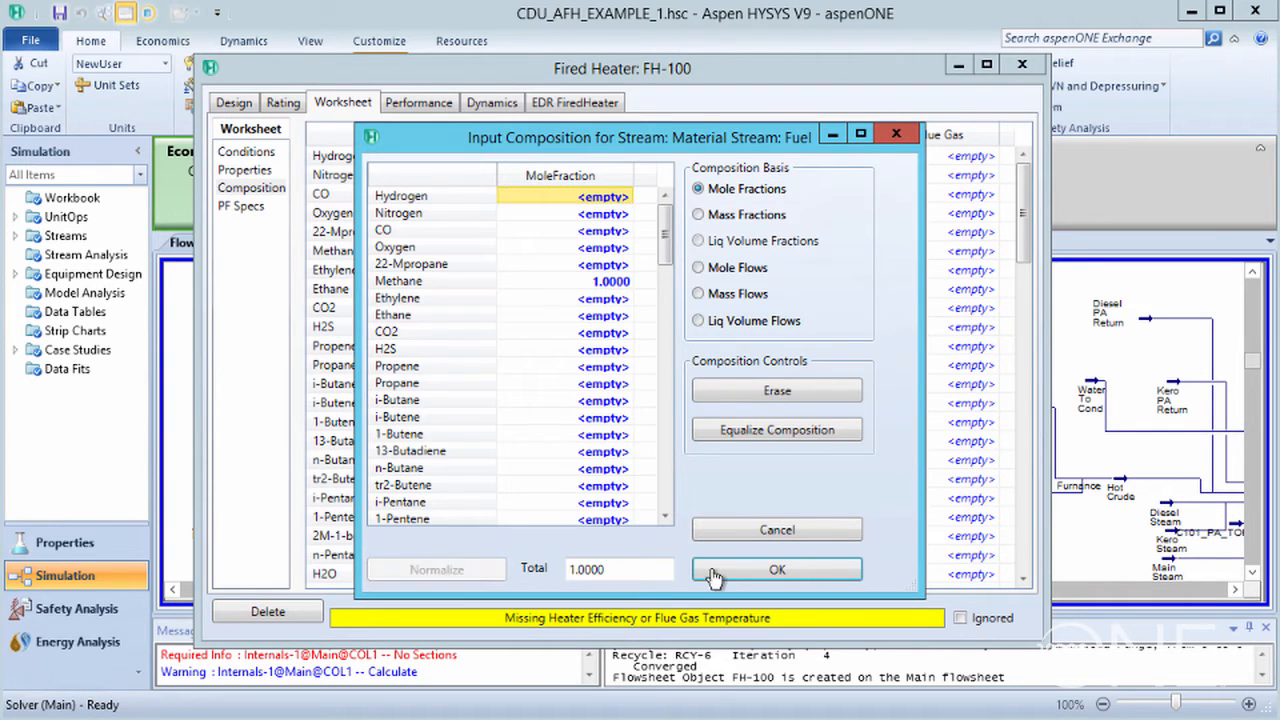
{"action": "left_click", "coordinate": [776, 568]}
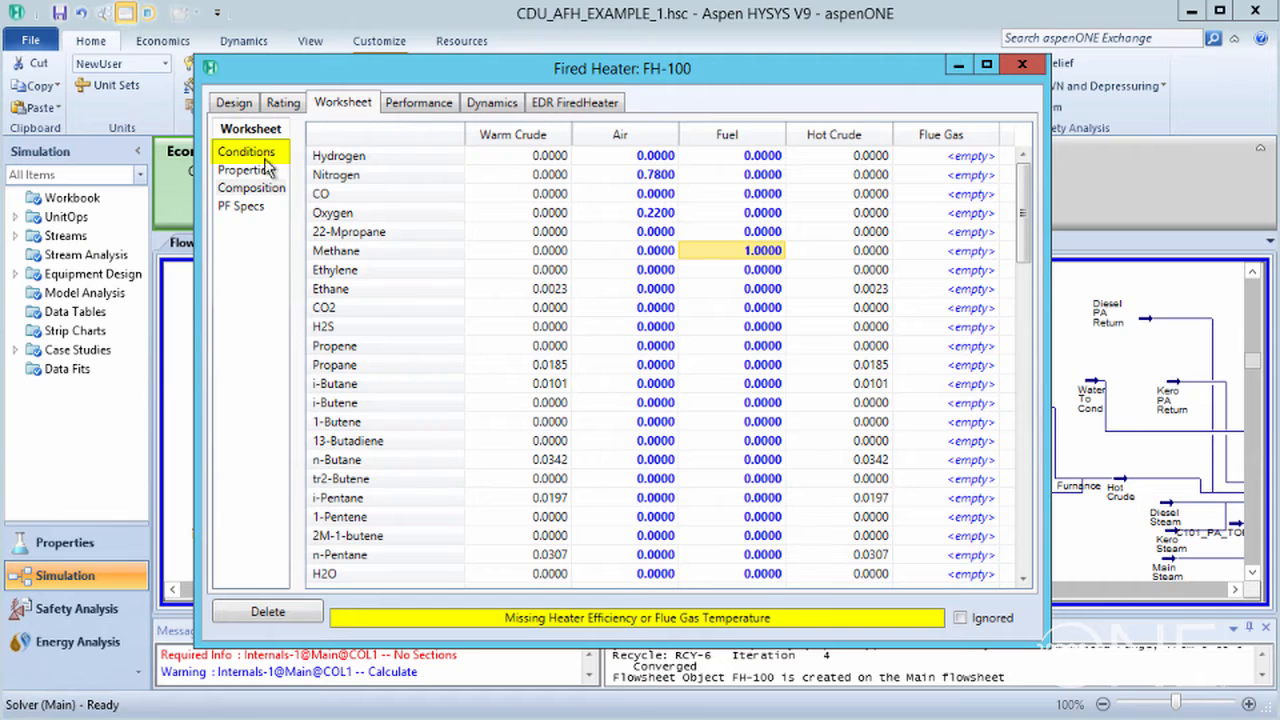
{"action": "left_click", "coordinate": [246, 152]}
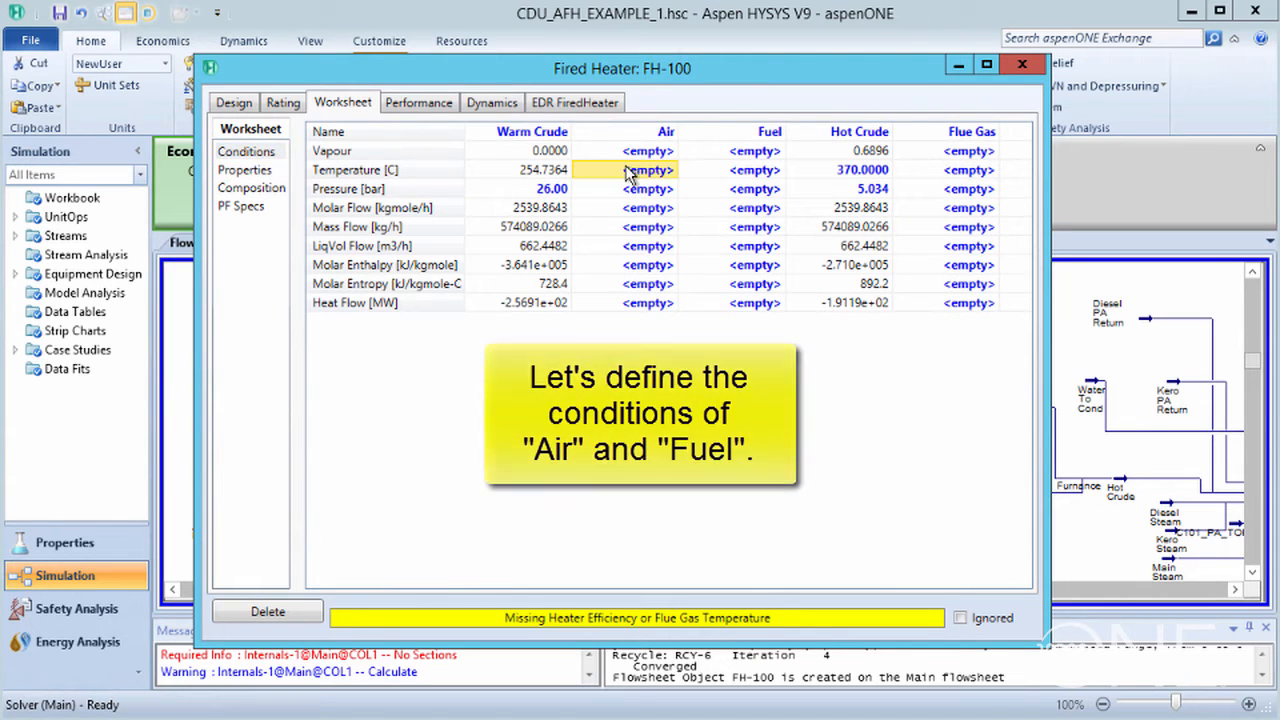
{"action": "type", "text": "25.0000"}
{"action": "left_click", "coordinate": [732, 188]}
{"action": "type", "text": "2.000"}
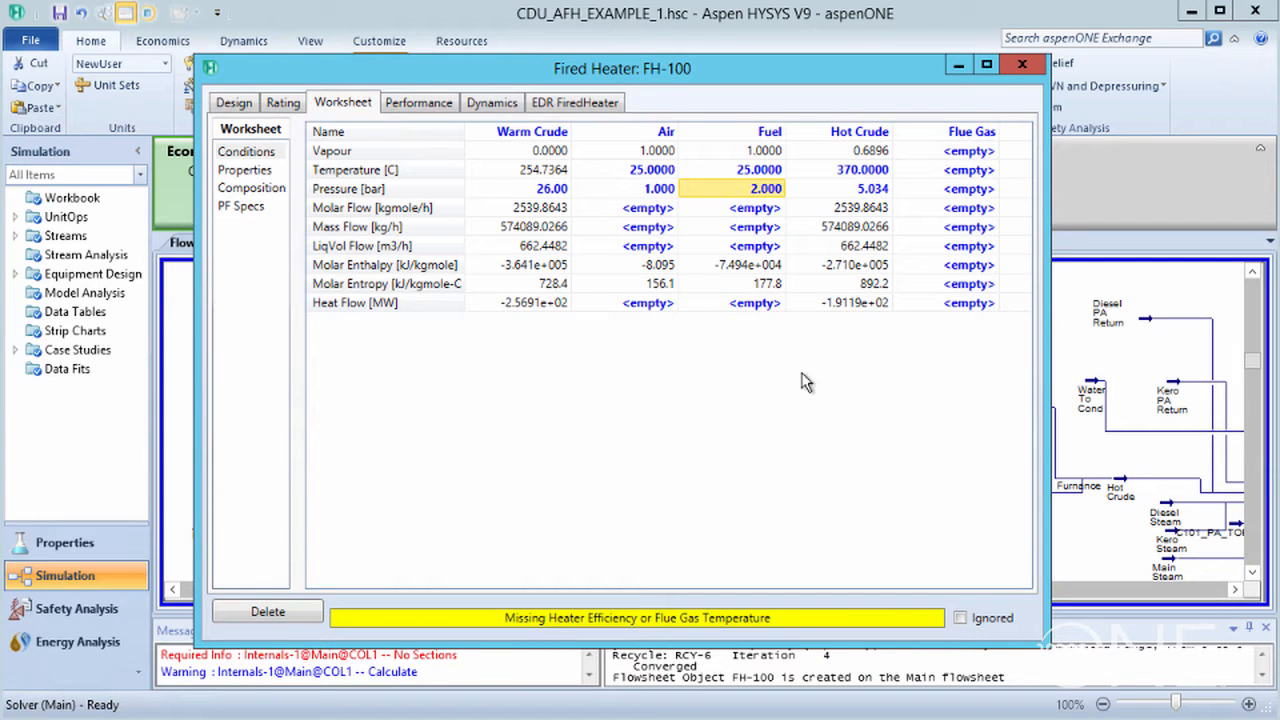
Close FH-100, review it in the Exchanger Summary Table at 65.72 MW, and start Convert to Rigorous.
{"action": "left_click", "coordinate": [1022, 64]}
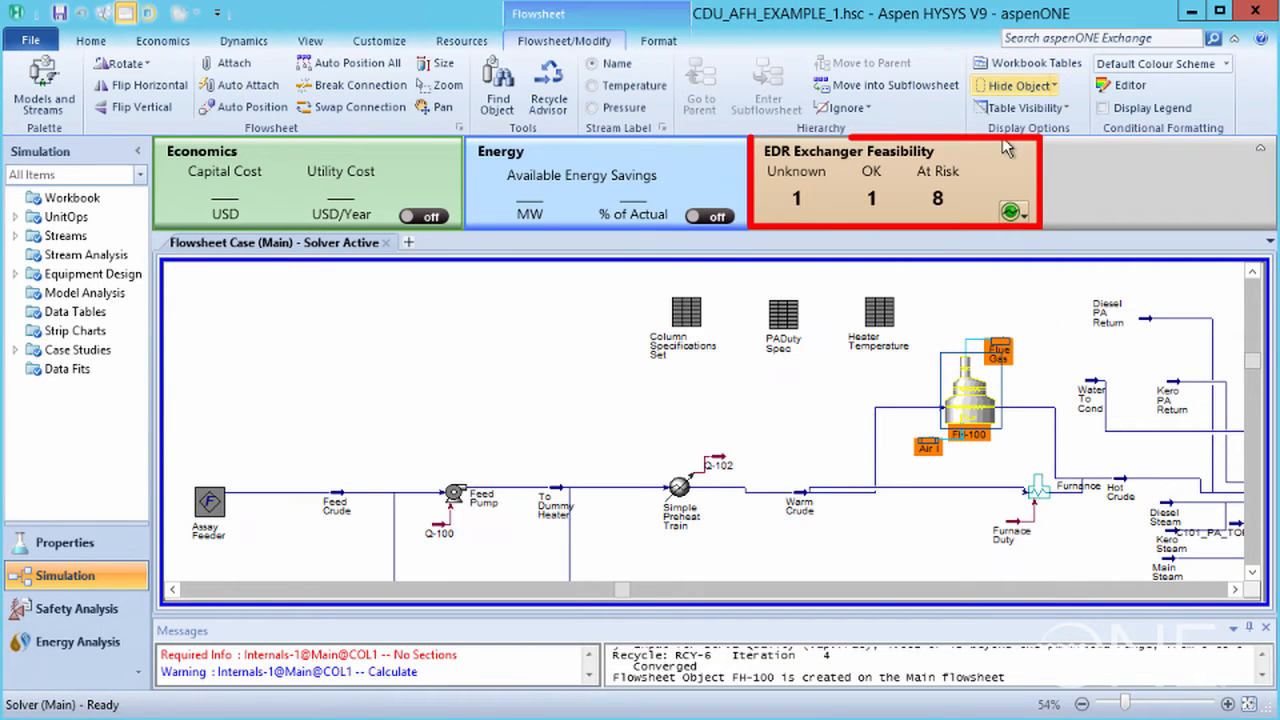
{"action": "mouse_move", "coordinate": [1002, 178]}
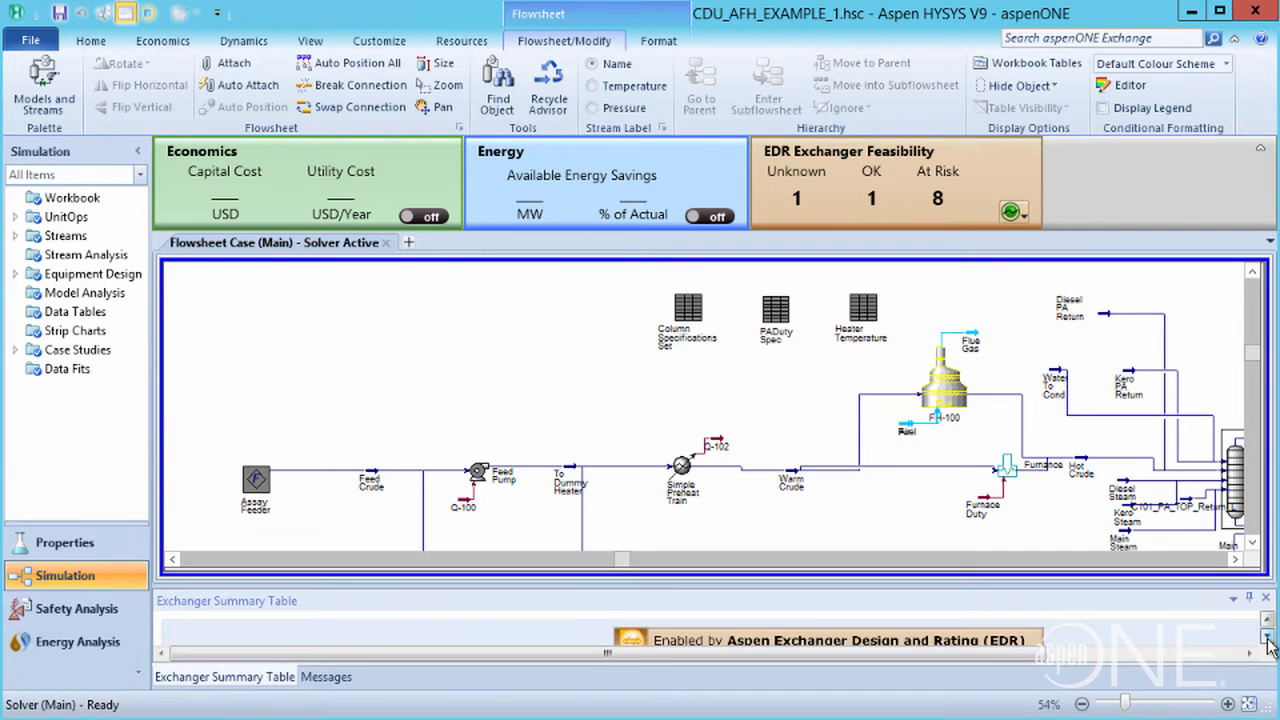
{"action": "left_click", "coordinate": [92, 40]}
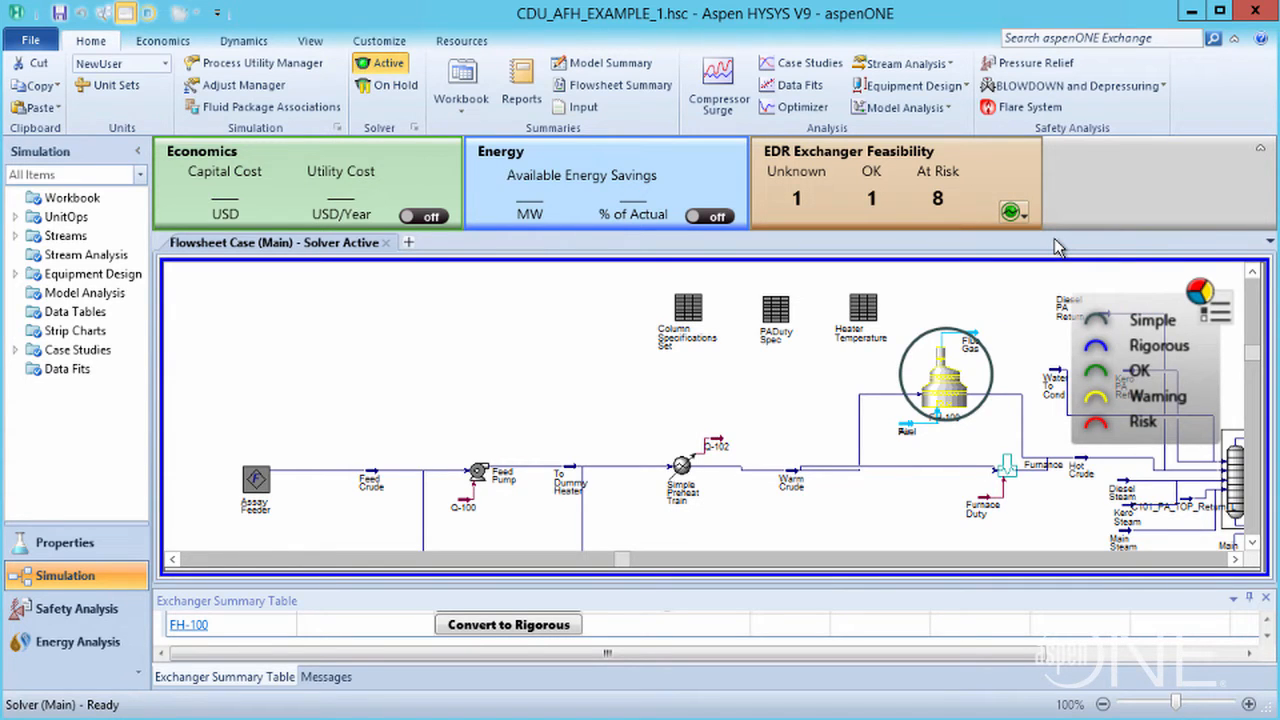
{"action": "left_click", "coordinate": [944, 372]}
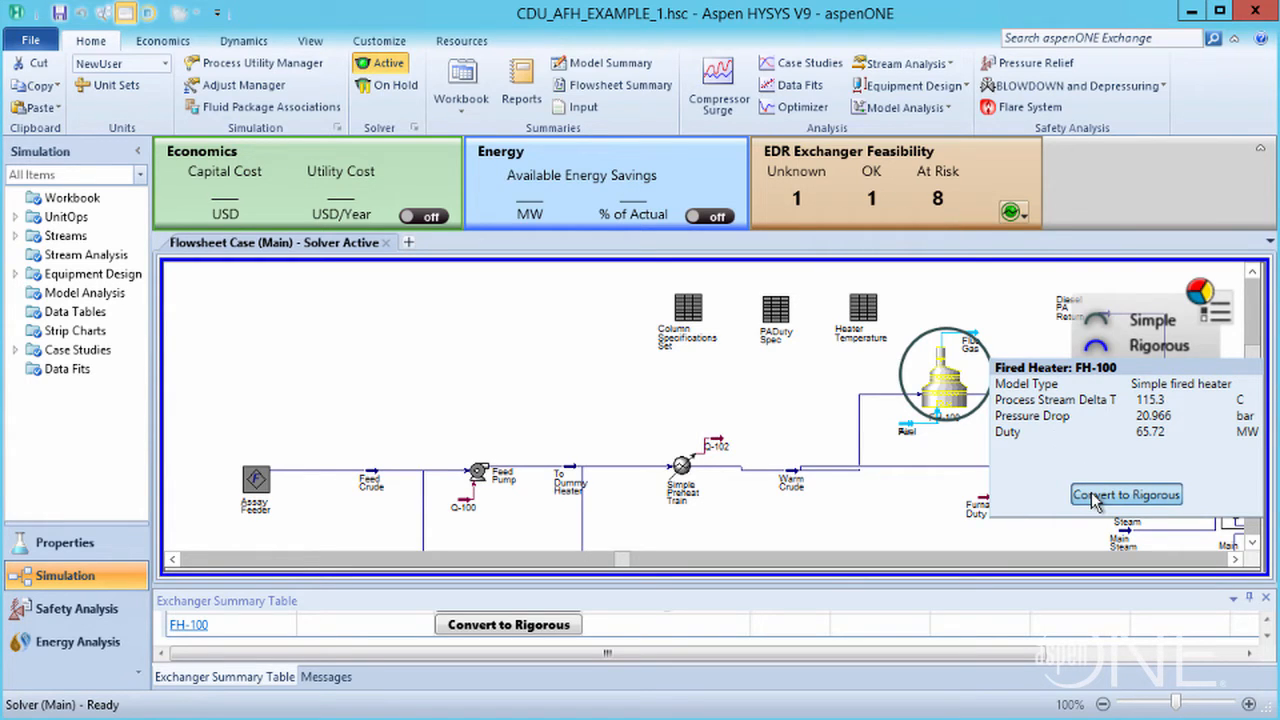
{"action": "left_click", "coordinate": [508, 624]}
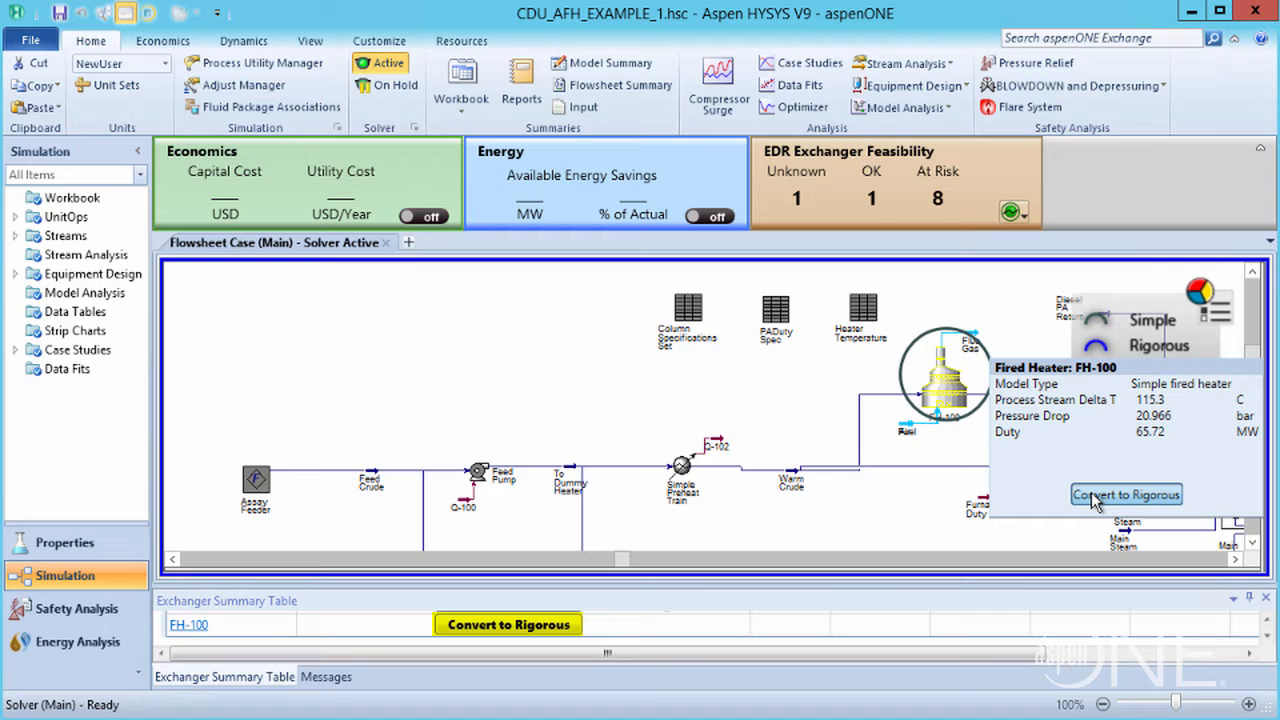
{"action": "left_click", "coordinate": [1124, 494]}
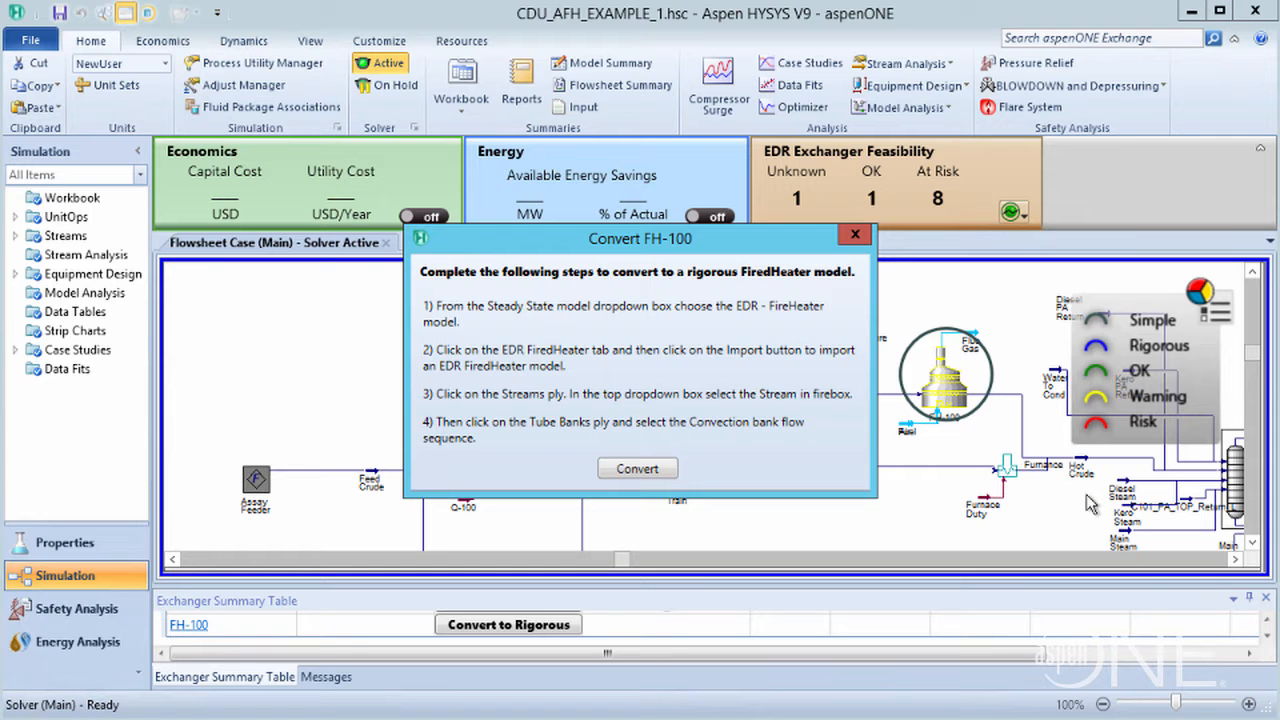
Convert FH-100 and make EDR - FiredHeater its steady-state model.
{"action": "left_click", "coordinate": [856, 234]}
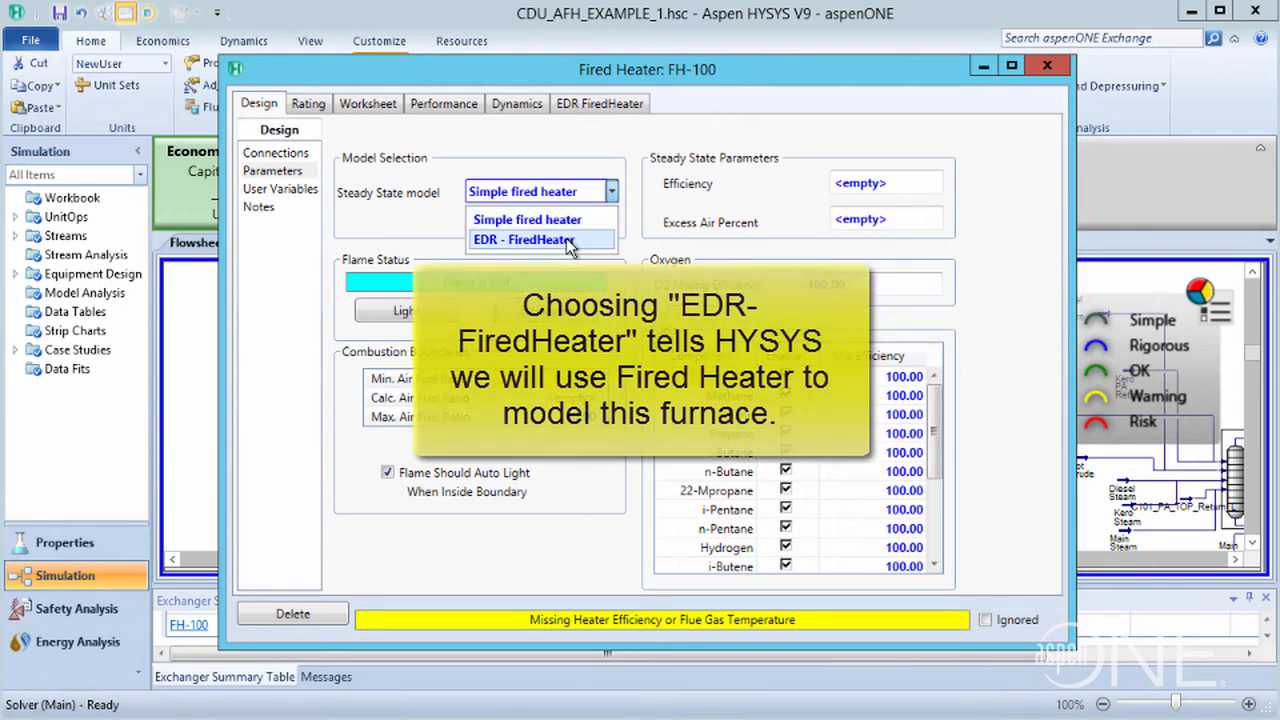
{"action": "left_click", "coordinate": [520, 240]}
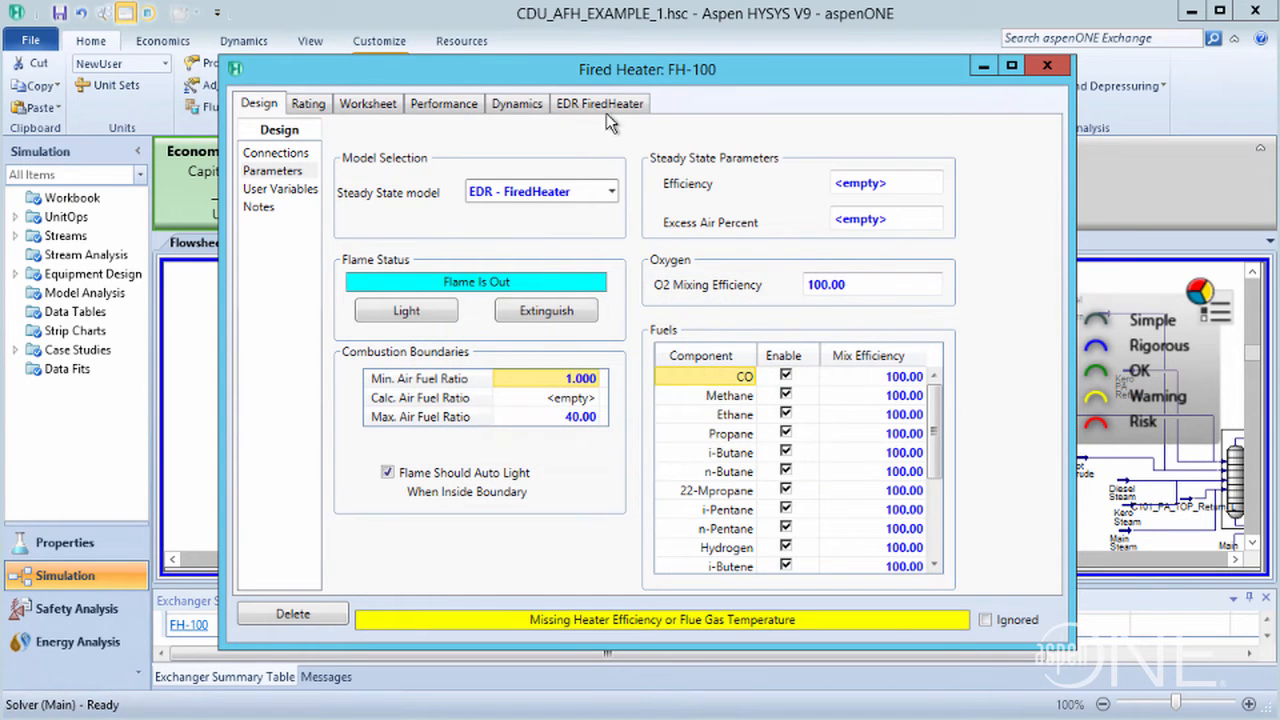
{"action": "left_click", "coordinate": [600, 104]}
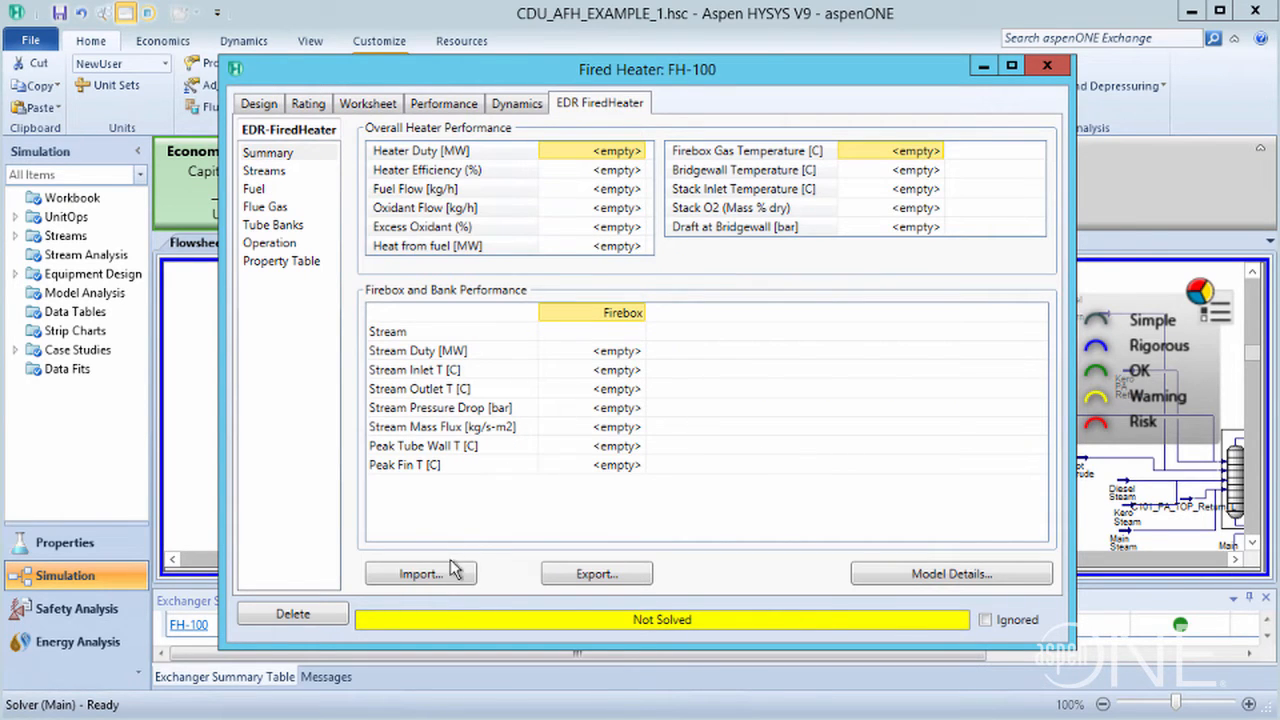
Import the stored fired heater geometry file and bring up the detailed EDR model, solving at 65.73 MW.
{"action": "left_click", "coordinate": [420, 572]}
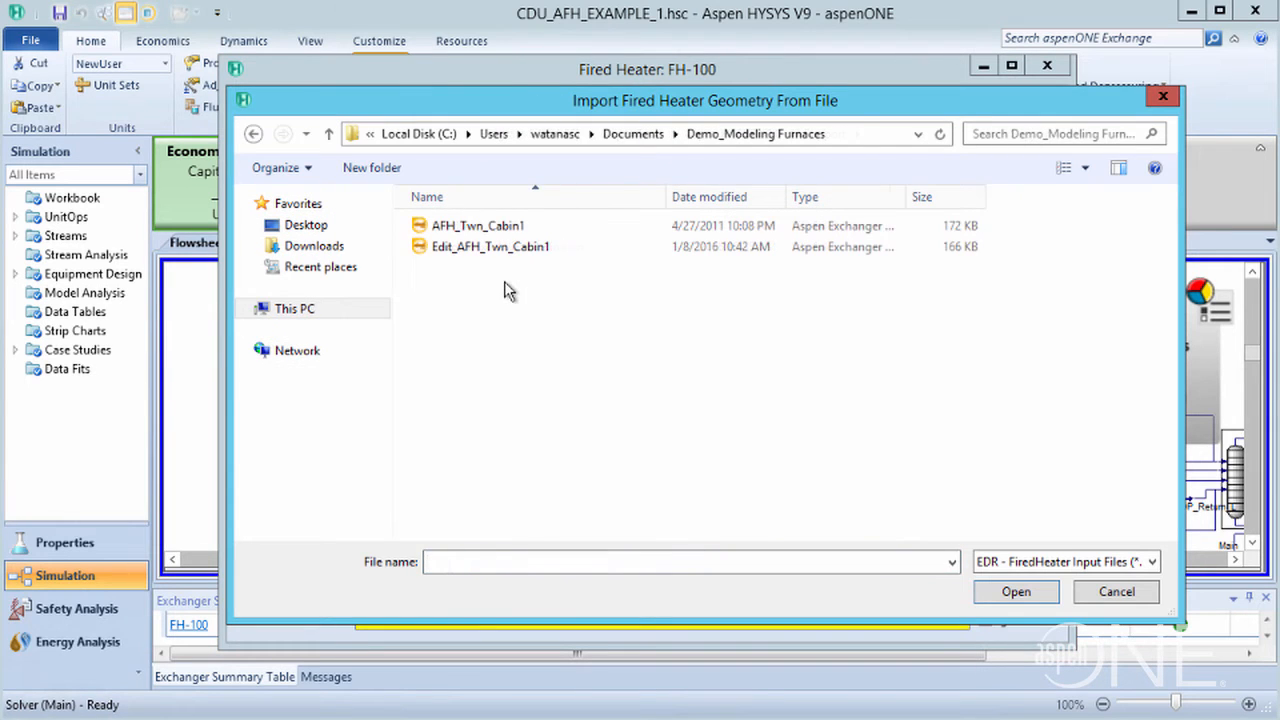
{"action": "left_click", "coordinate": [476, 224]}
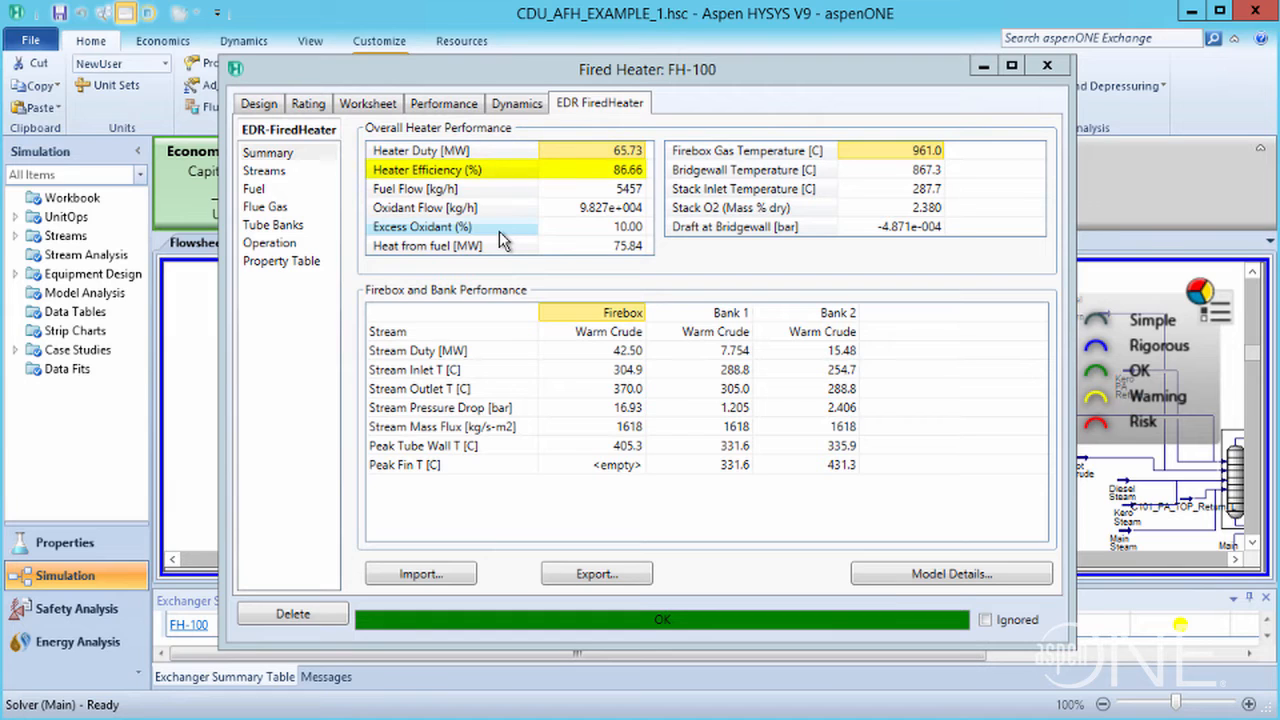
{"action": "left_click", "coordinate": [450, 188]}
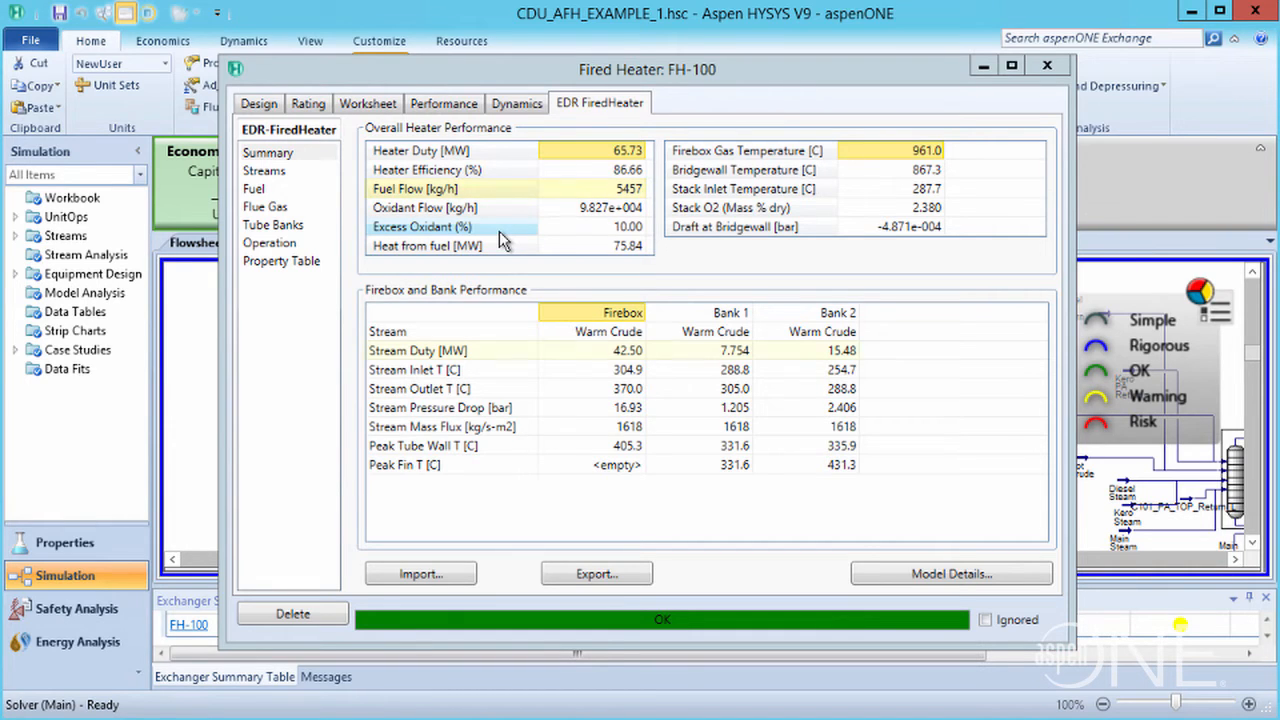
{"action": "left_click", "coordinate": [416, 350]}
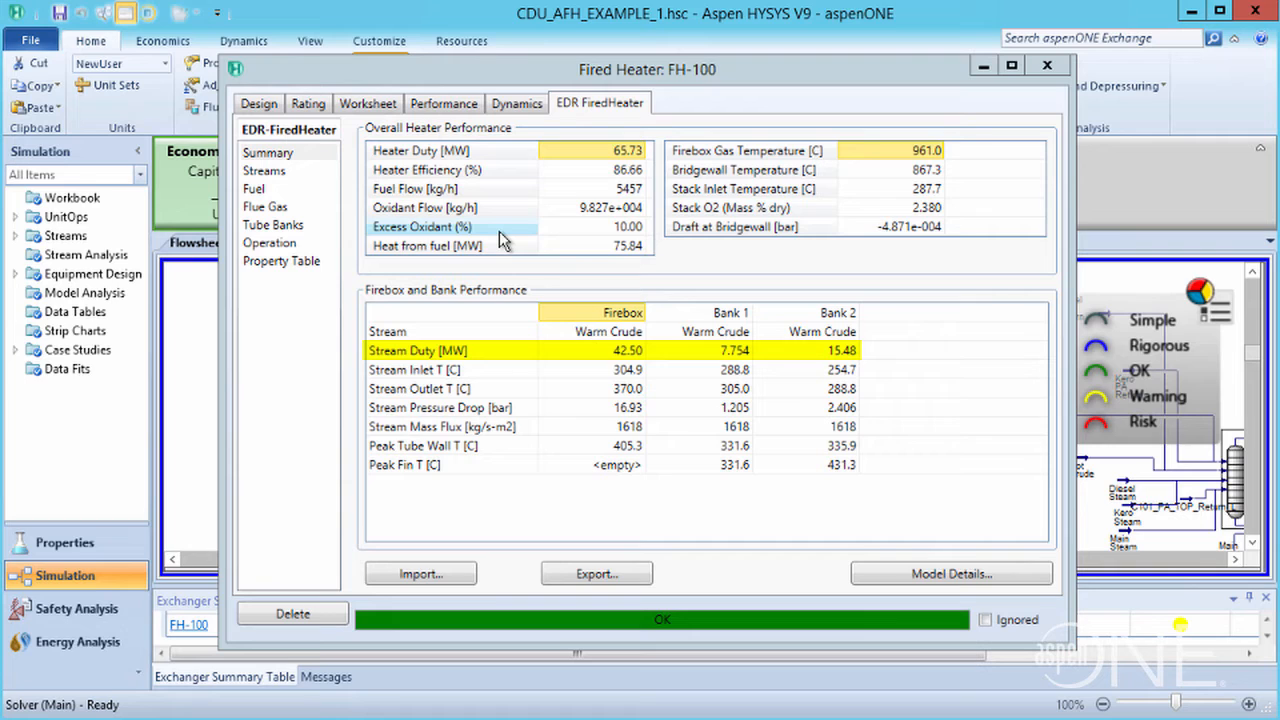
{"action": "left_click", "coordinate": [420, 444]}
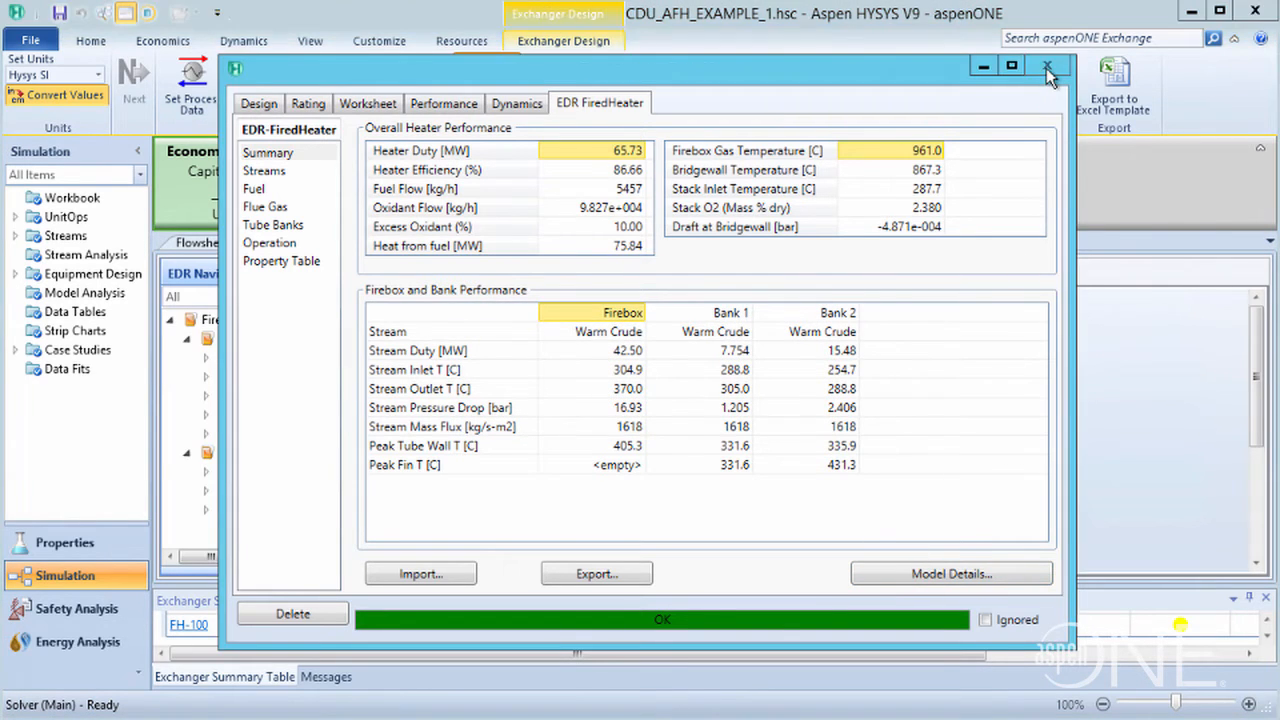
Close the heater form and show Convection Banks under Input > Heater Geometry in EDR Navigation.
{"action": "left_click", "coordinate": [1048, 66]}
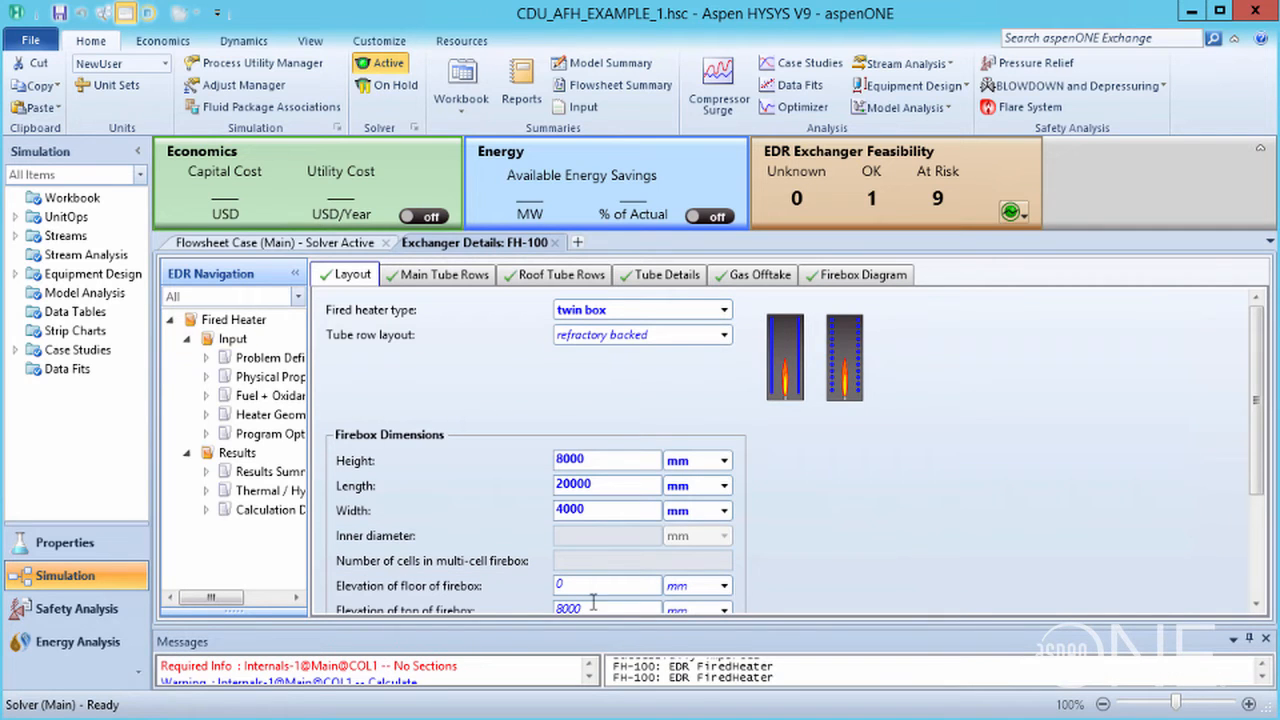
{"action": "left_click", "coordinate": [248, 414]}
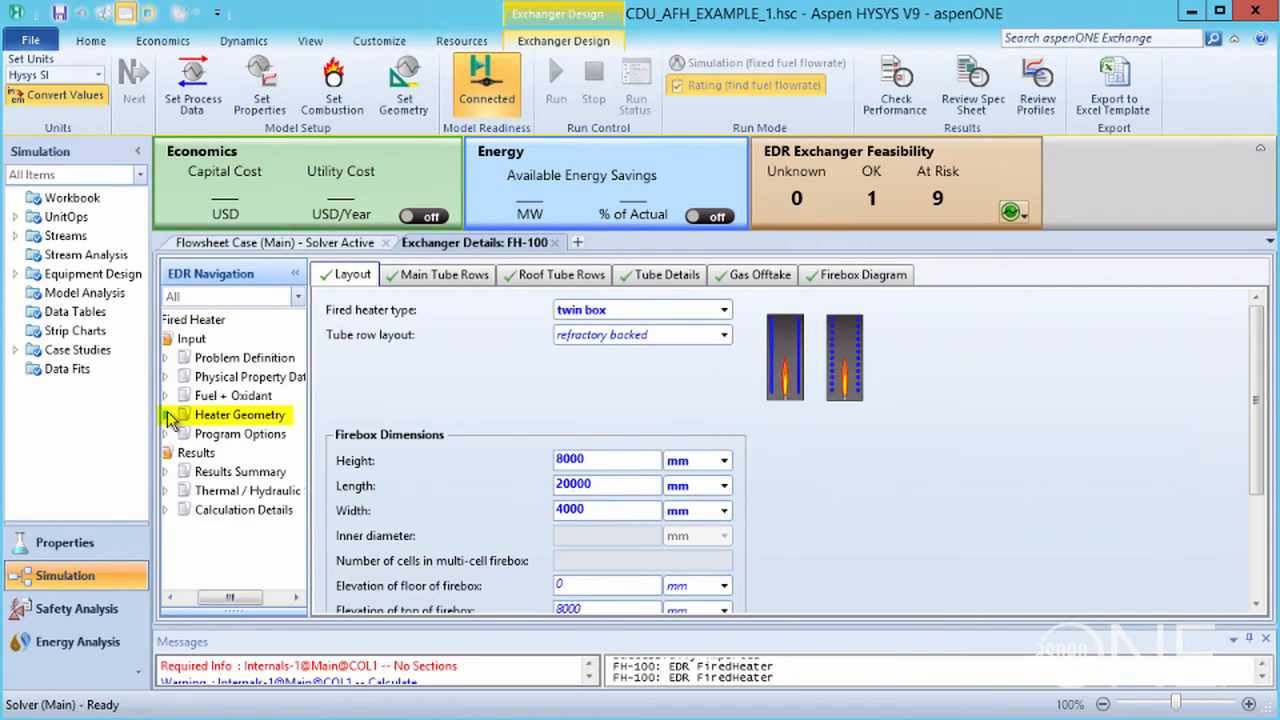
{"action": "left_click", "coordinate": [166, 414]}
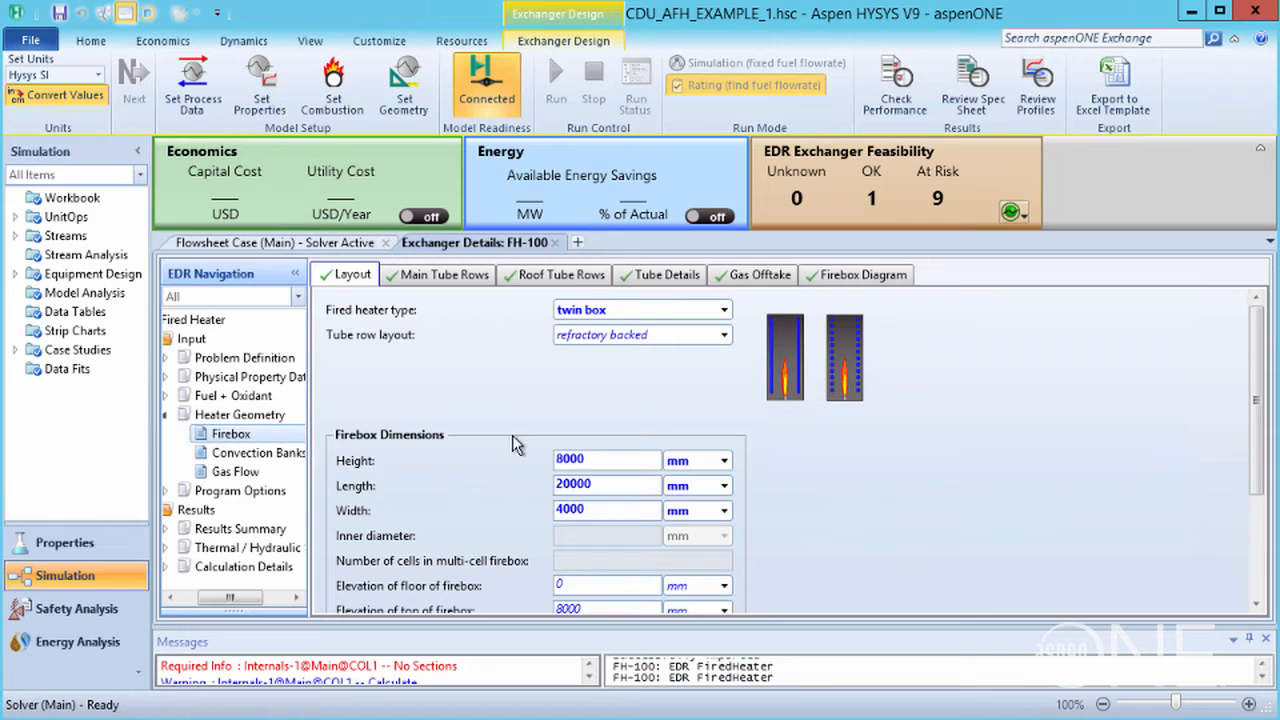
{"action": "left_click", "coordinate": [640, 308]}
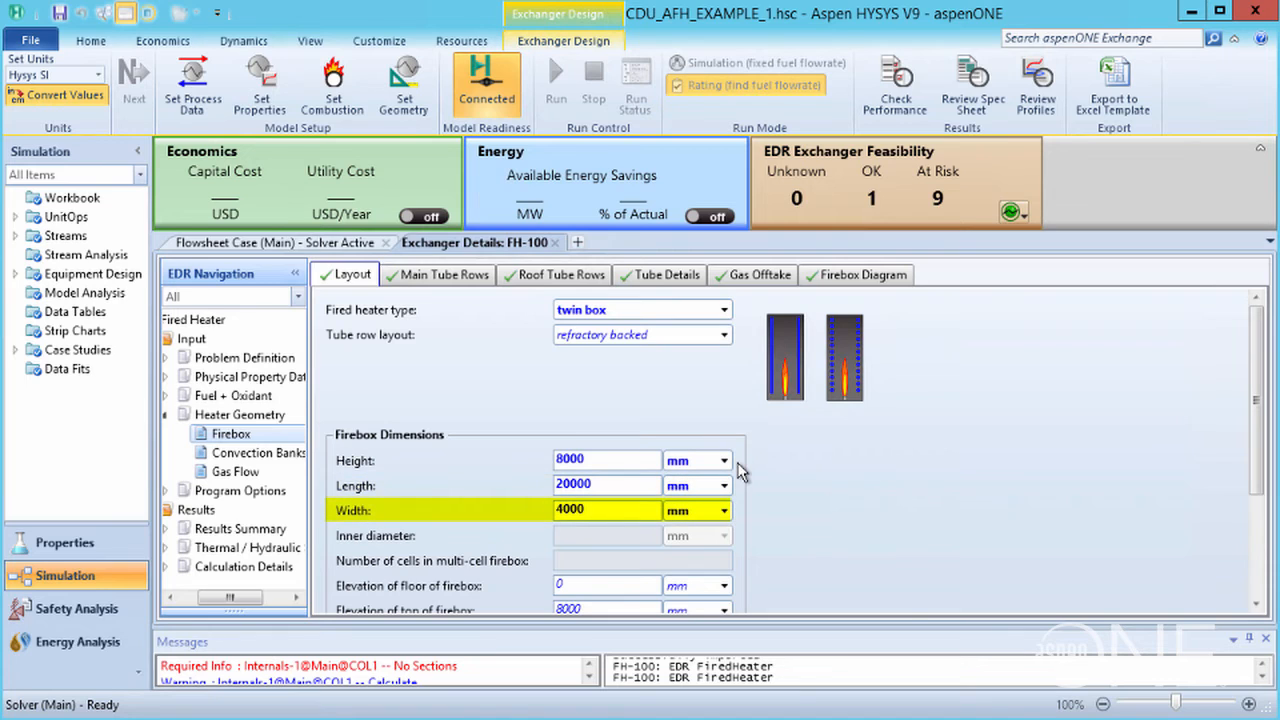
{"action": "left_click", "coordinate": [862, 276]}
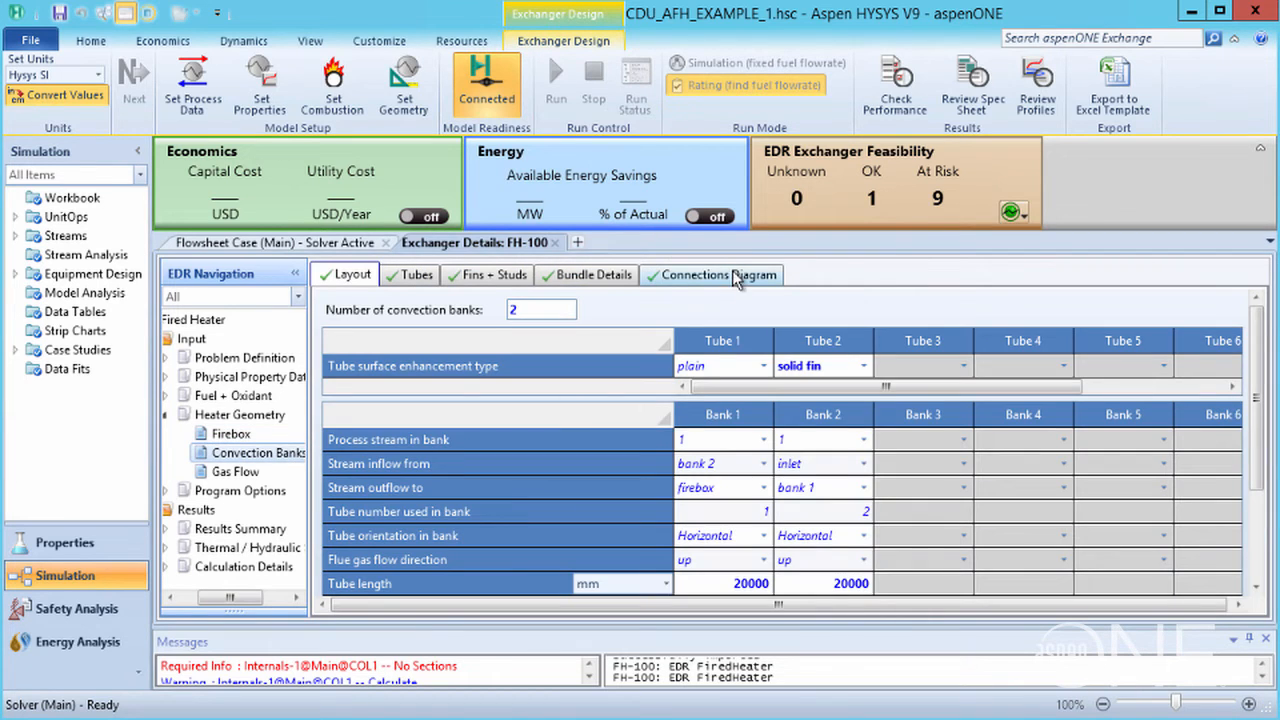
Review the convection bank layout, keeping Bank 1's inflow from bank 2.
{"action": "left_click", "coordinate": [712, 274]}
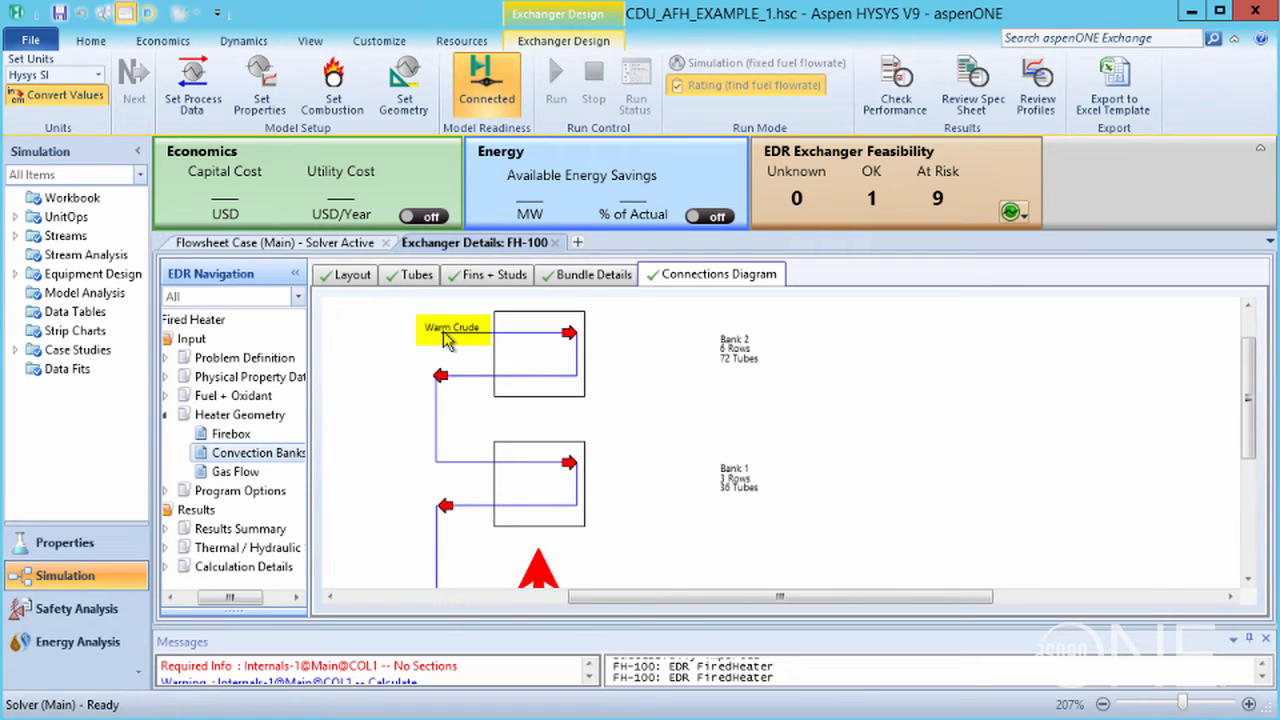
{"action": "left_click", "coordinate": [536, 352]}
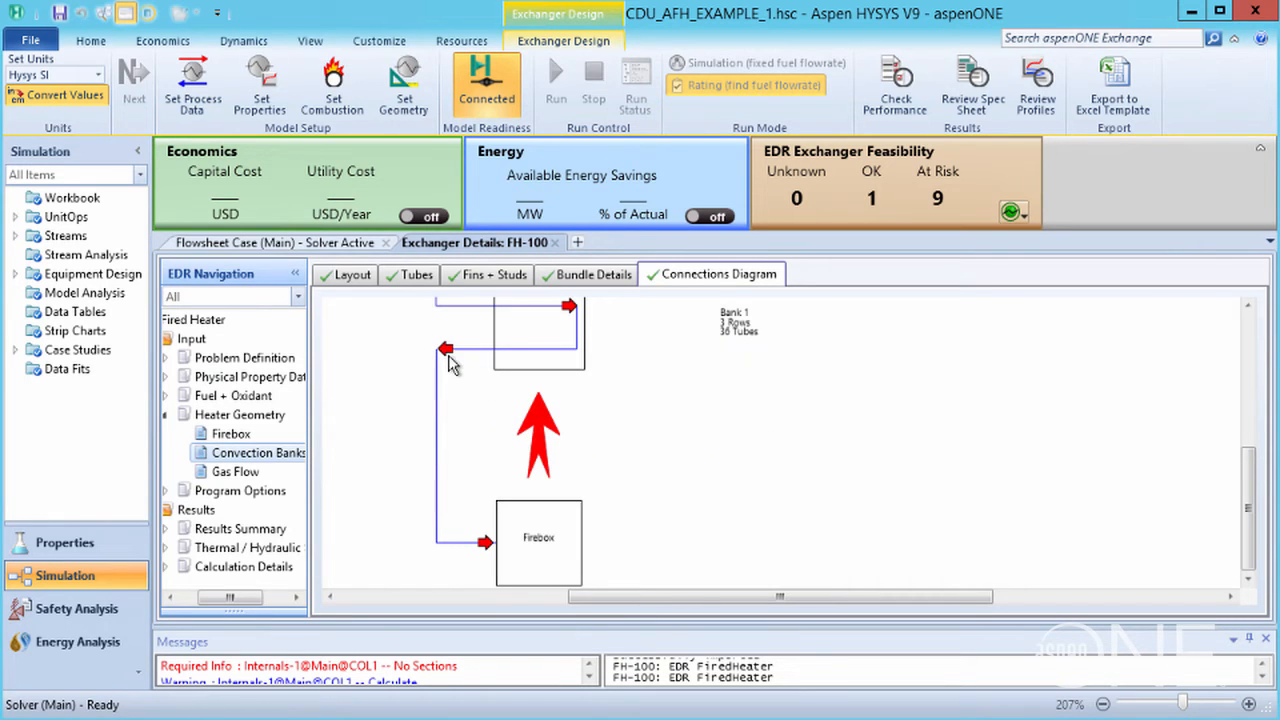
{"action": "left_click", "coordinate": [540, 540]}
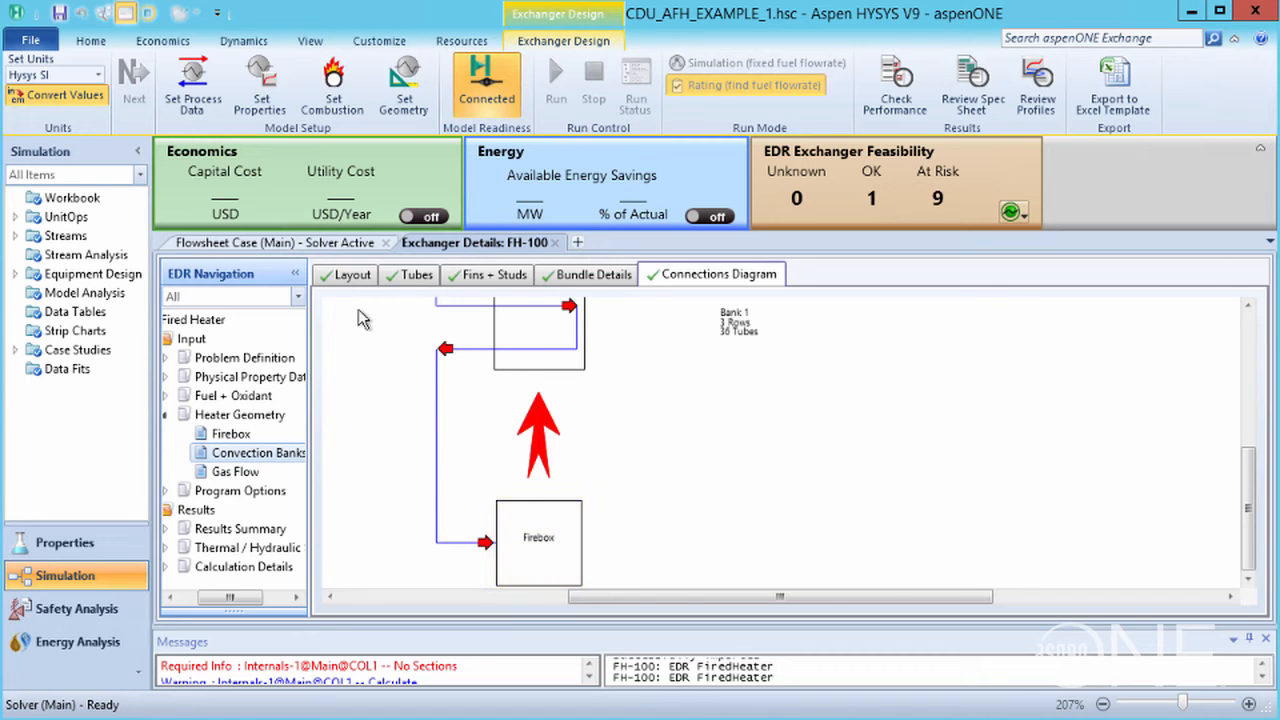
{"action": "left_click", "coordinate": [352, 274]}
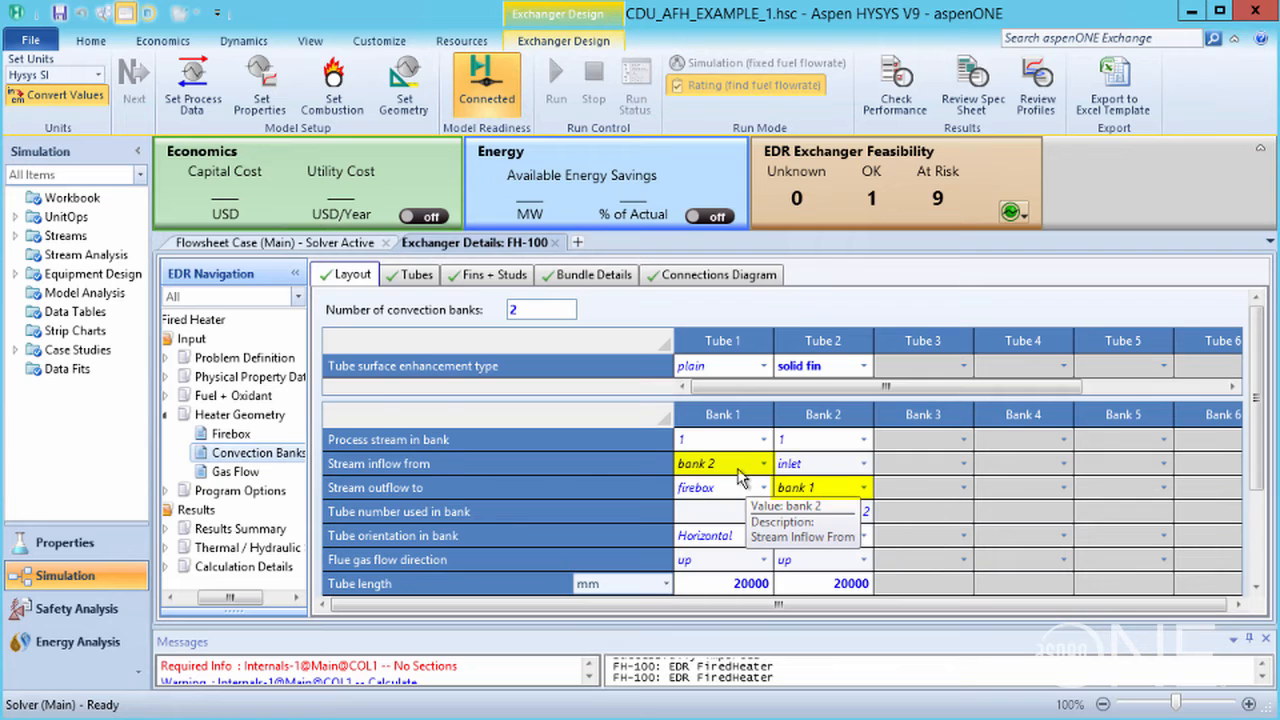
{"action": "left_click", "coordinate": [722, 488]}
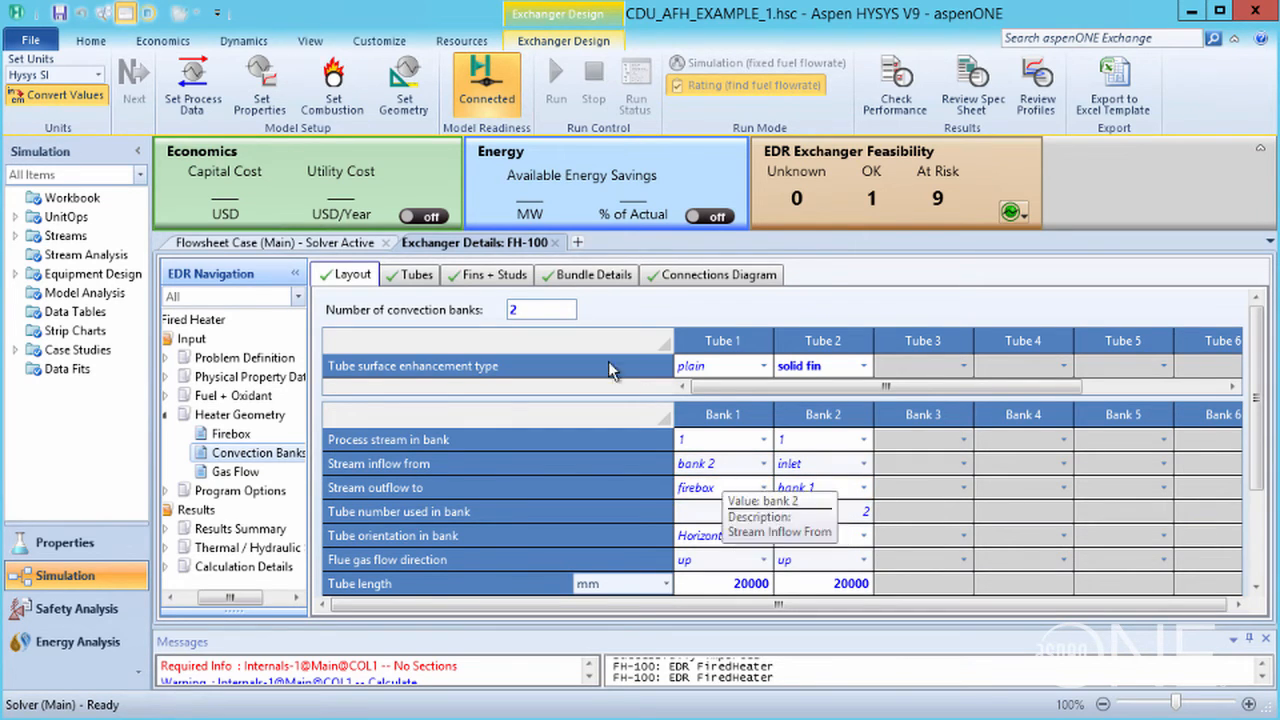
Show the banks' tube bundle details and enlarge the tube layout drawing.
{"action": "left_click", "coordinate": [592, 274]}
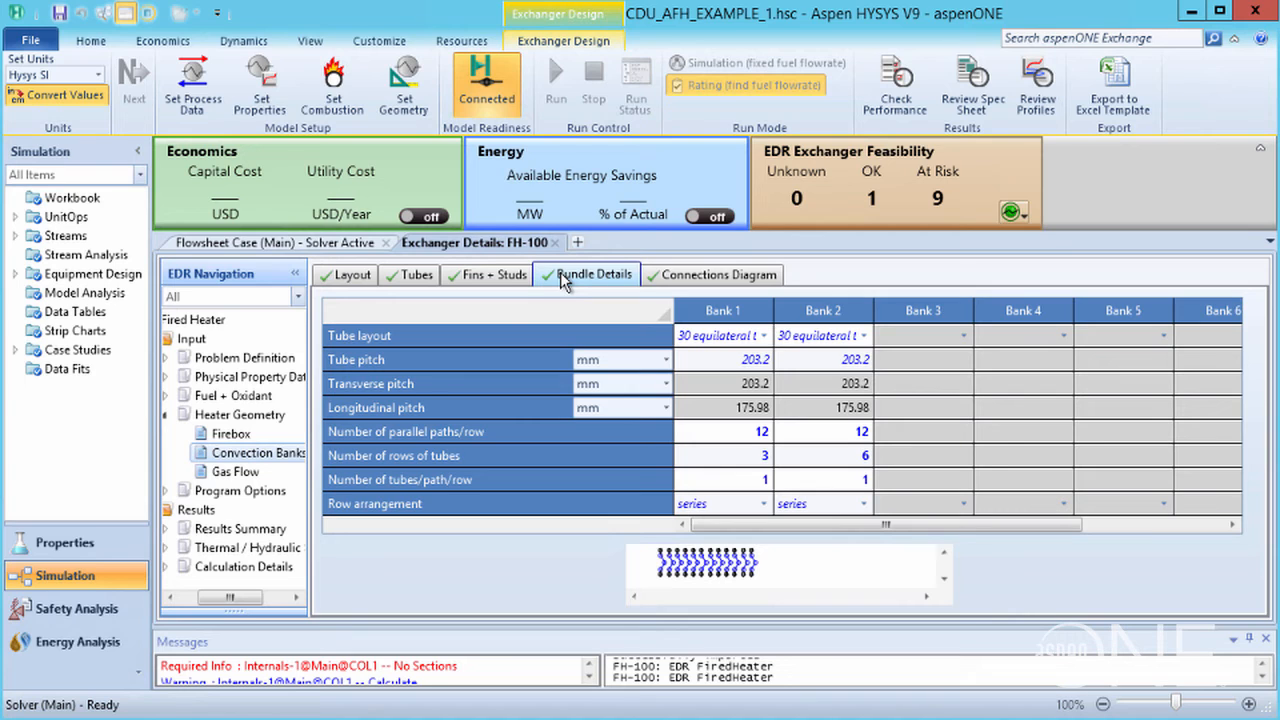
{"action": "mouse_move", "coordinate": [624, 308]}
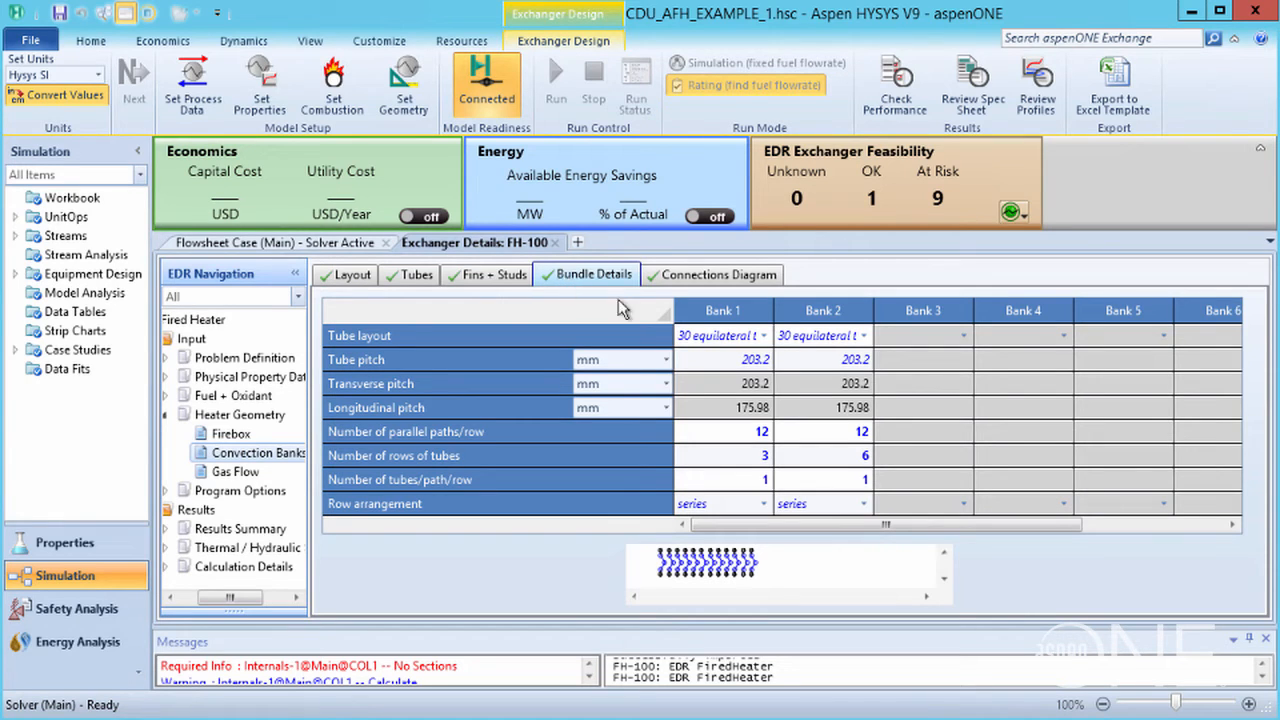
{"action": "left_click", "coordinate": [864, 456]}
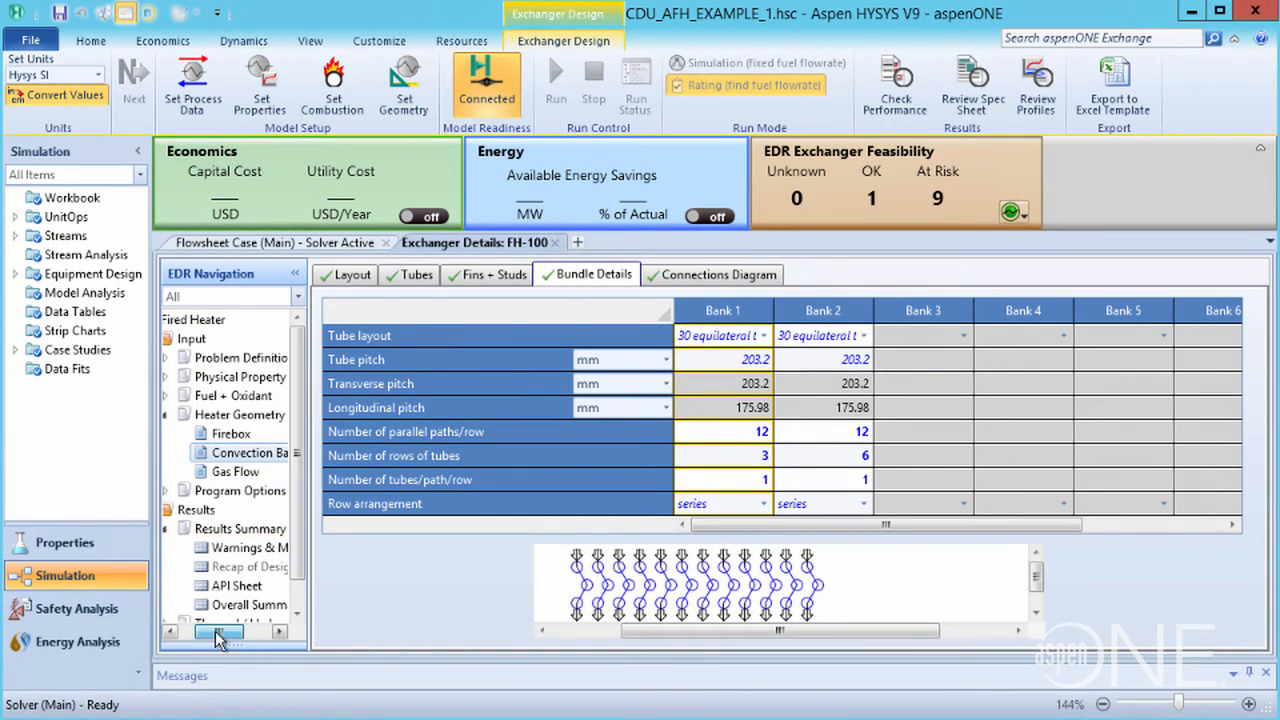
Show FH-100's heater duty in MW on the Overall Summary results.
{"action": "left_click", "coordinate": [224, 604]}
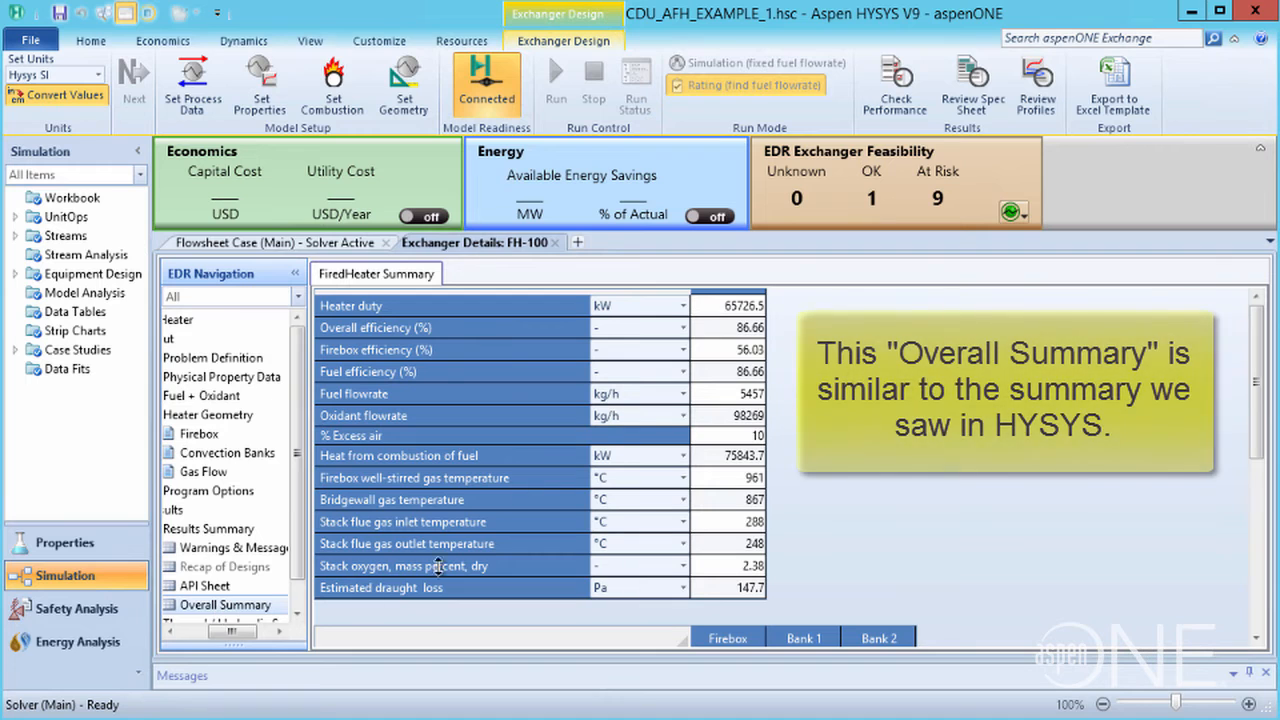
{"action": "left_click", "coordinate": [668, 304]}
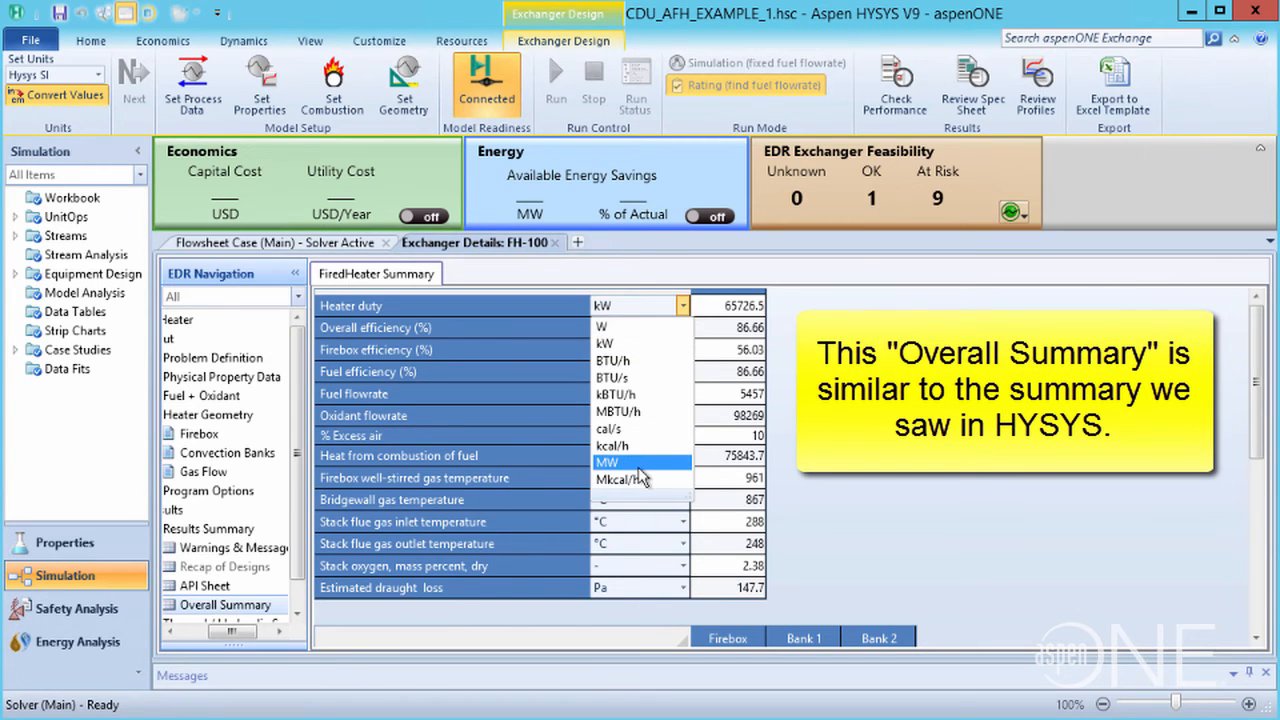
{"action": "left_click", "coordinate": [608, 460]}
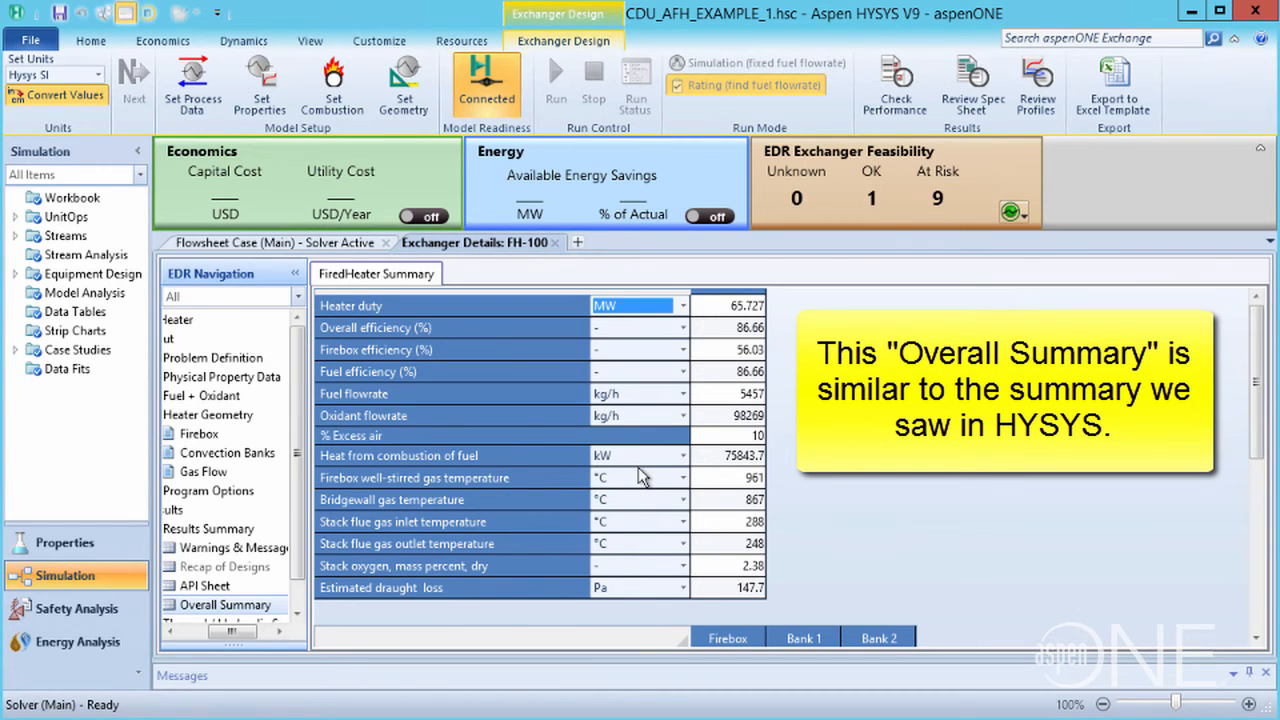
{"action": "mouse_move", "coordinate": [630, 472]}
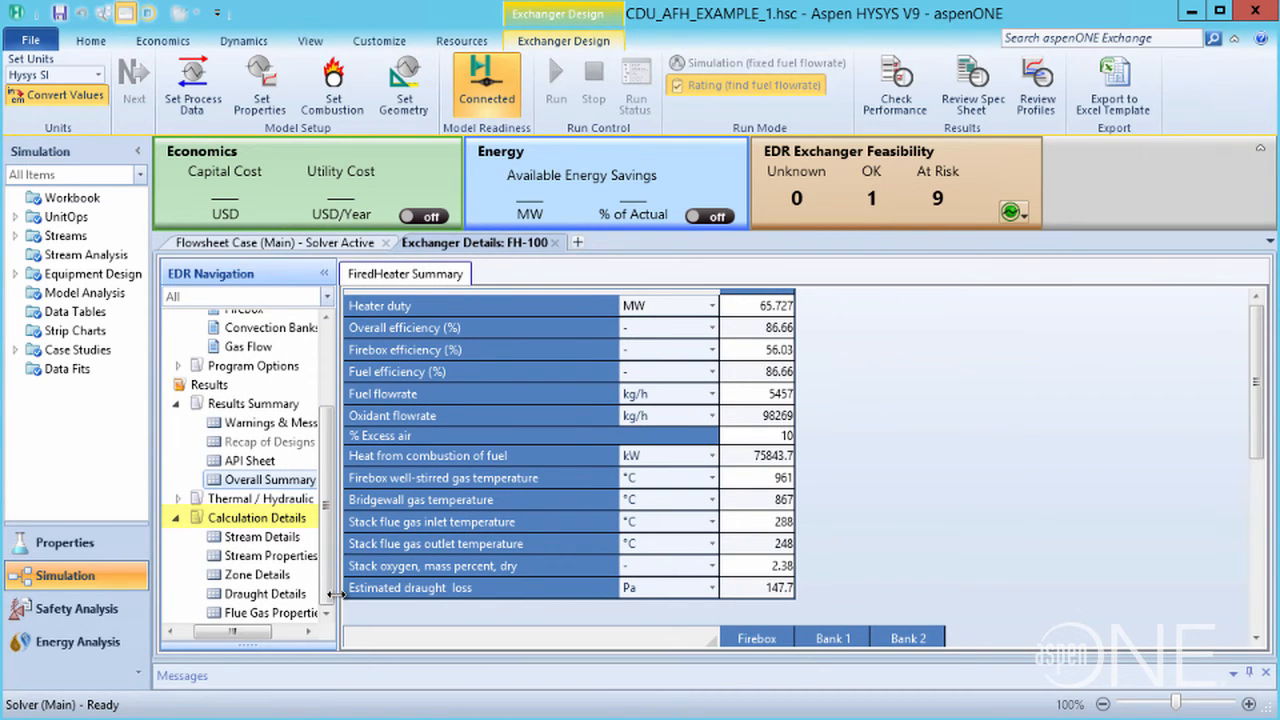
Review the stream calculation details and tube mean temperature plot, then return to the main flowsheet.
{"action": "left_click", "coordinate": [260, 536]}
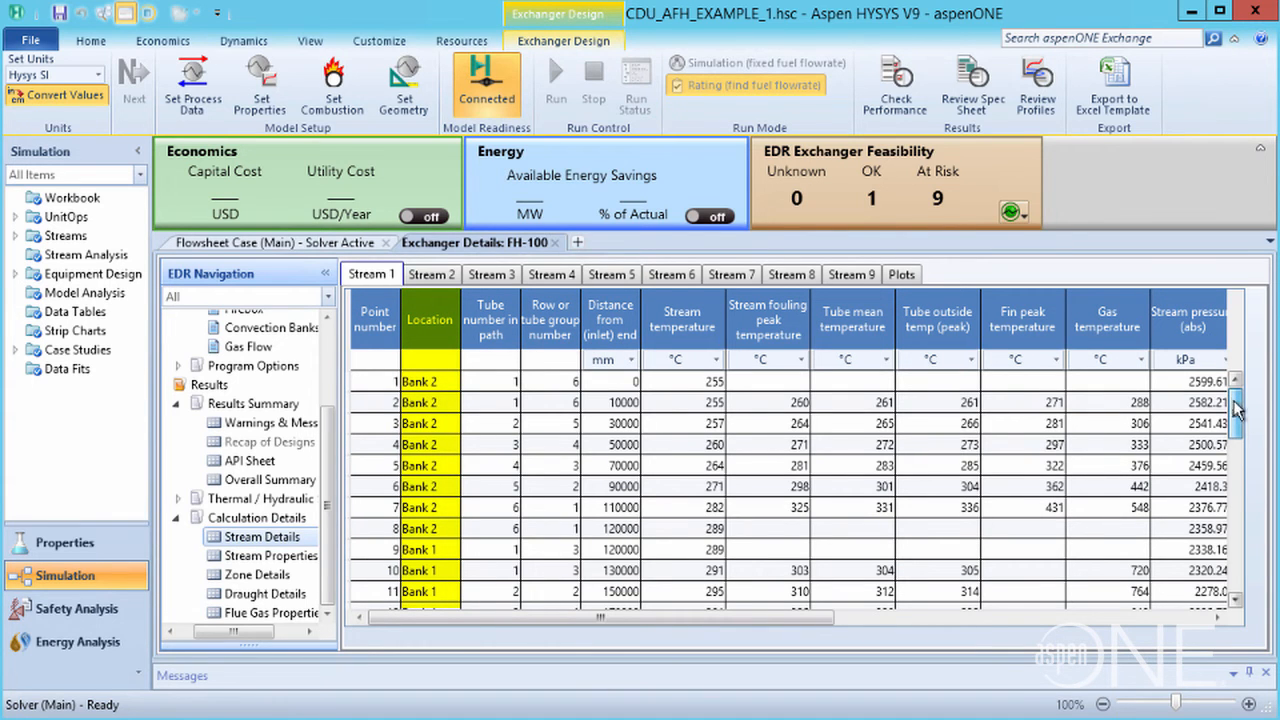
{"action": "scroll", "scroll_direction": "down", "scroll_amount": 3}
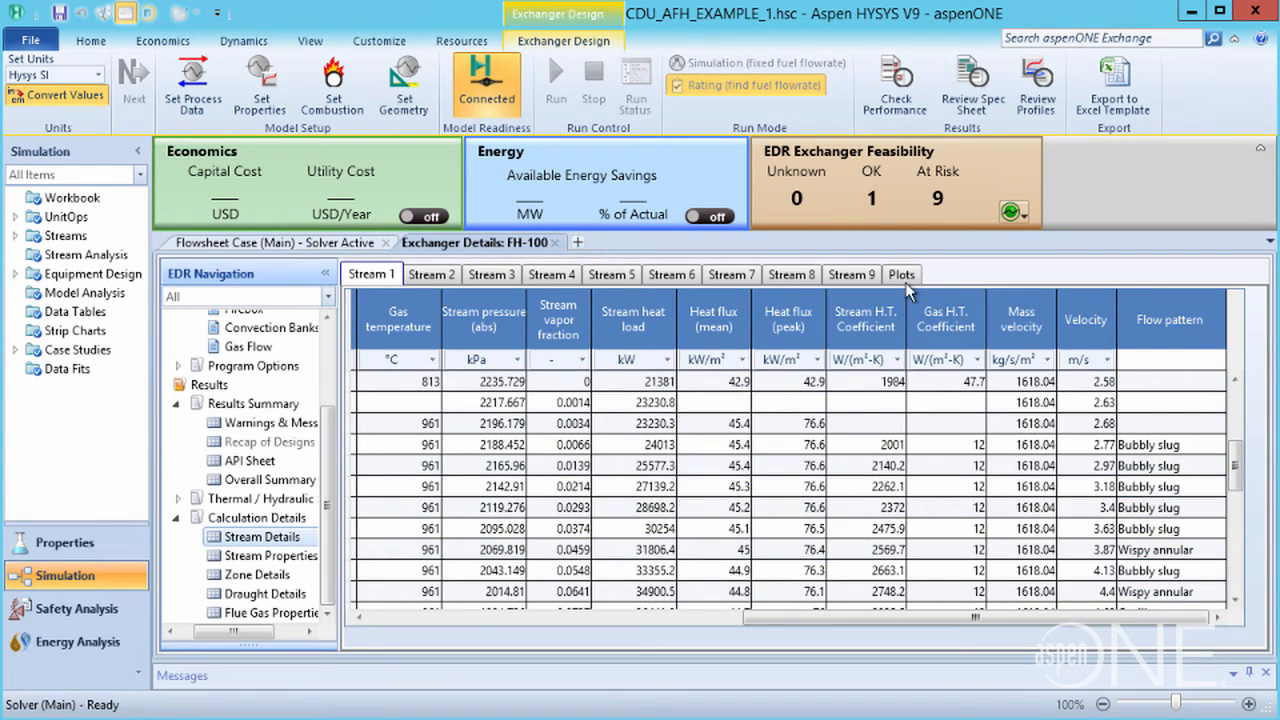
{"action": "left_click", "coordinate": [900, 272]}
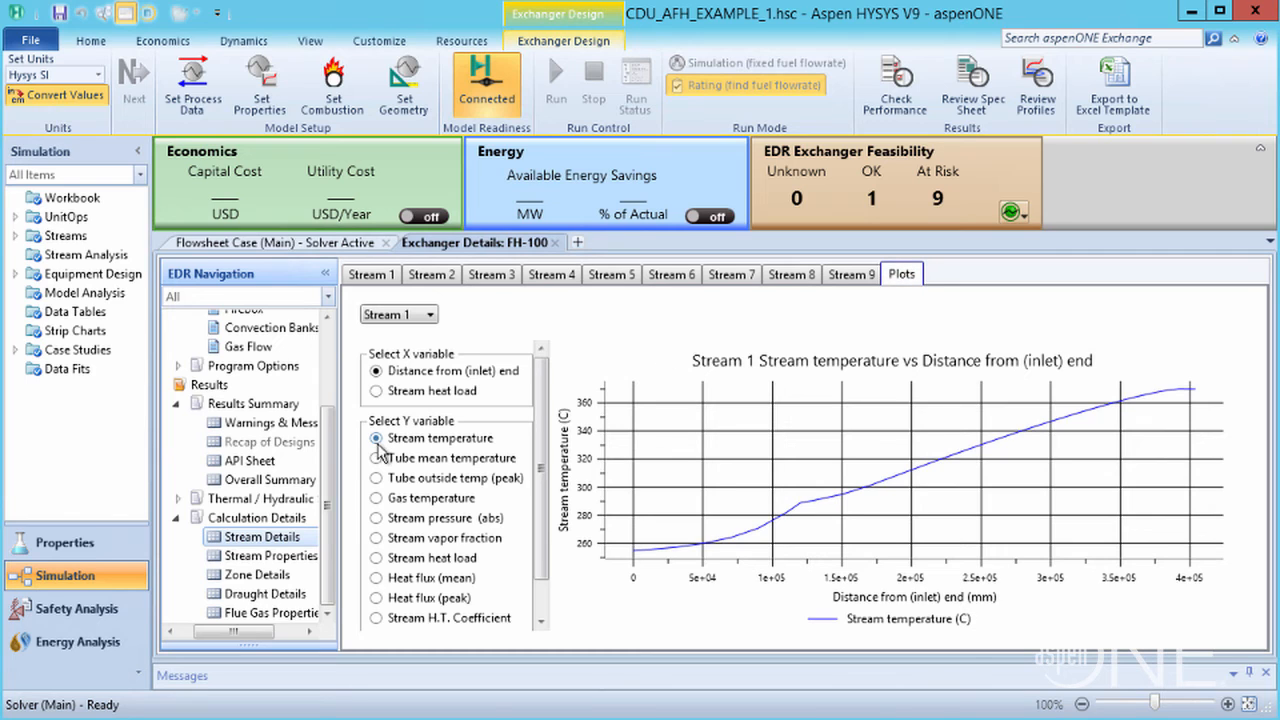
{"action": "left_click", "coordinate": [376, 458]}
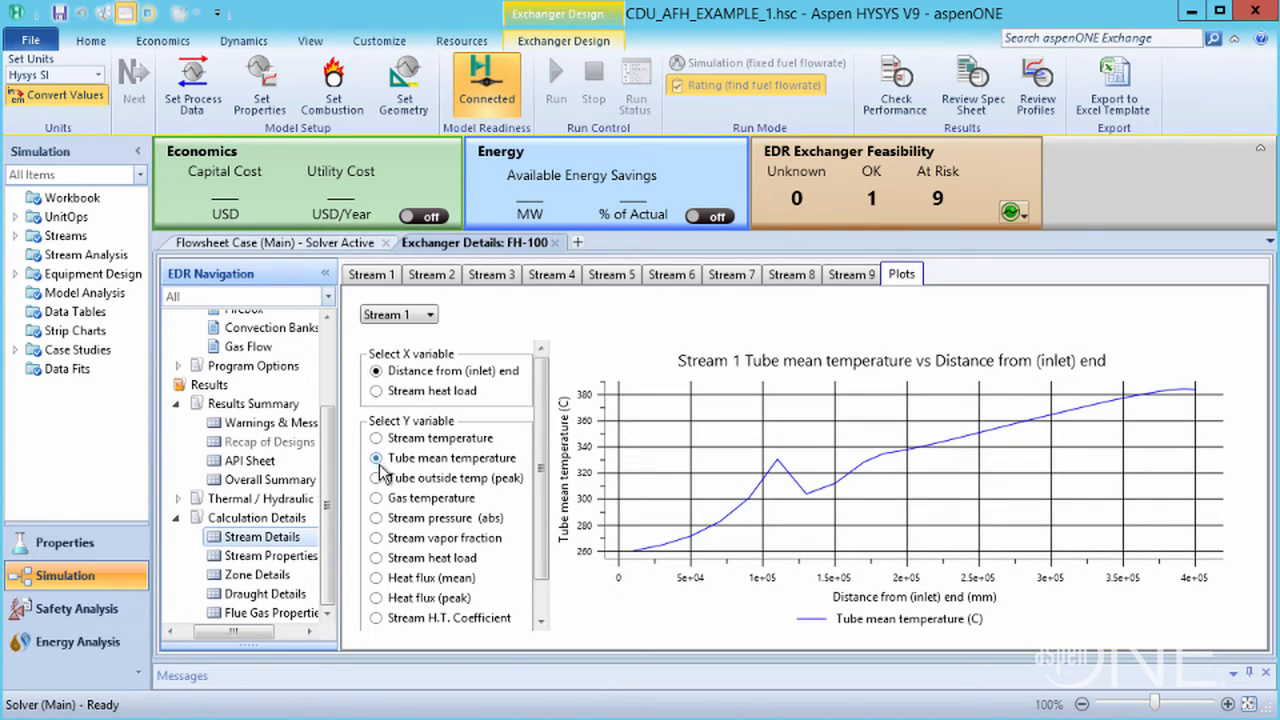
{"action": "left_click", "coordinate": [376, 476]}
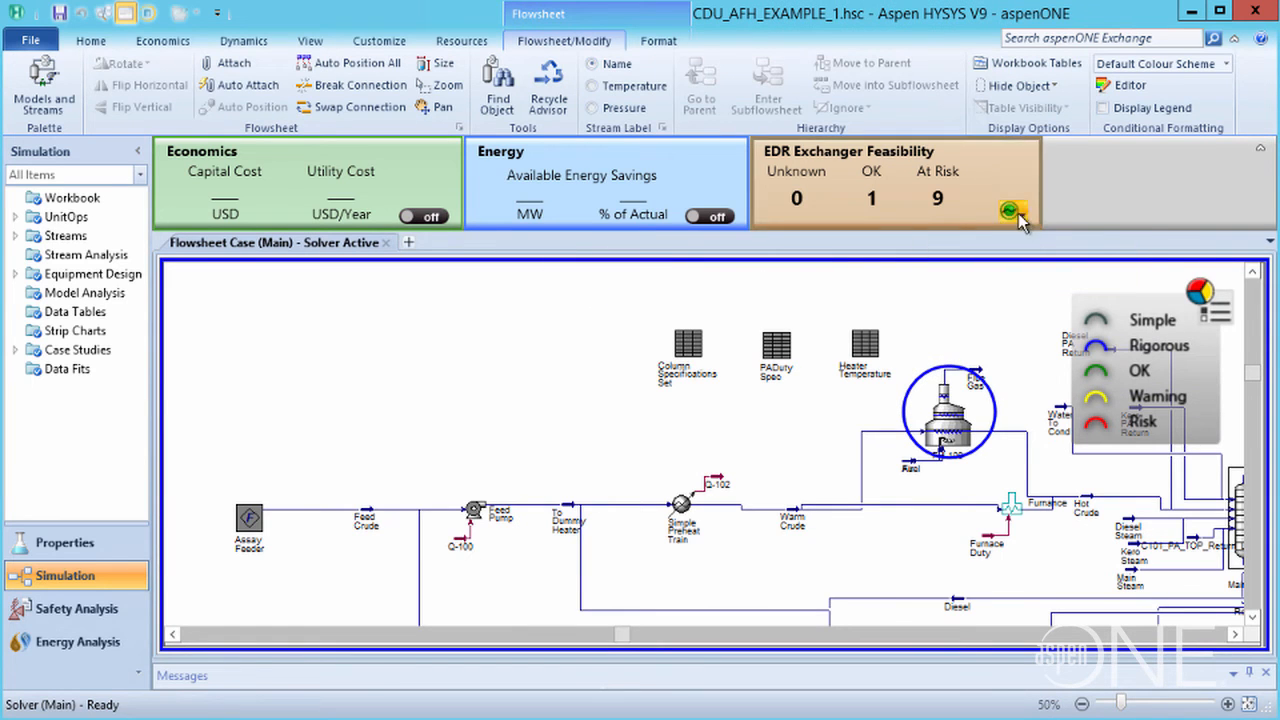
Delete the simple Furnace and its duty stream from the flowsheet.
{"action": "left_click", "coordinate": [1012, 212]}
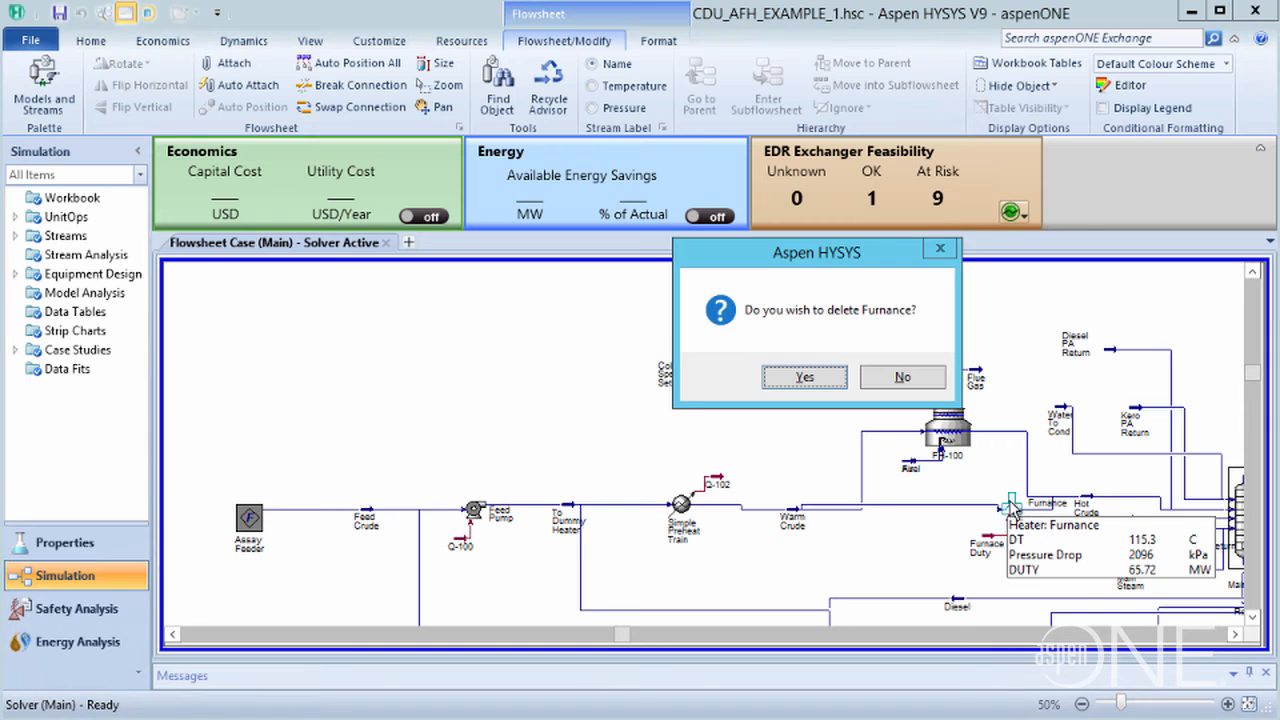
{"action": "left_click", "coordinate": [804, 376]}
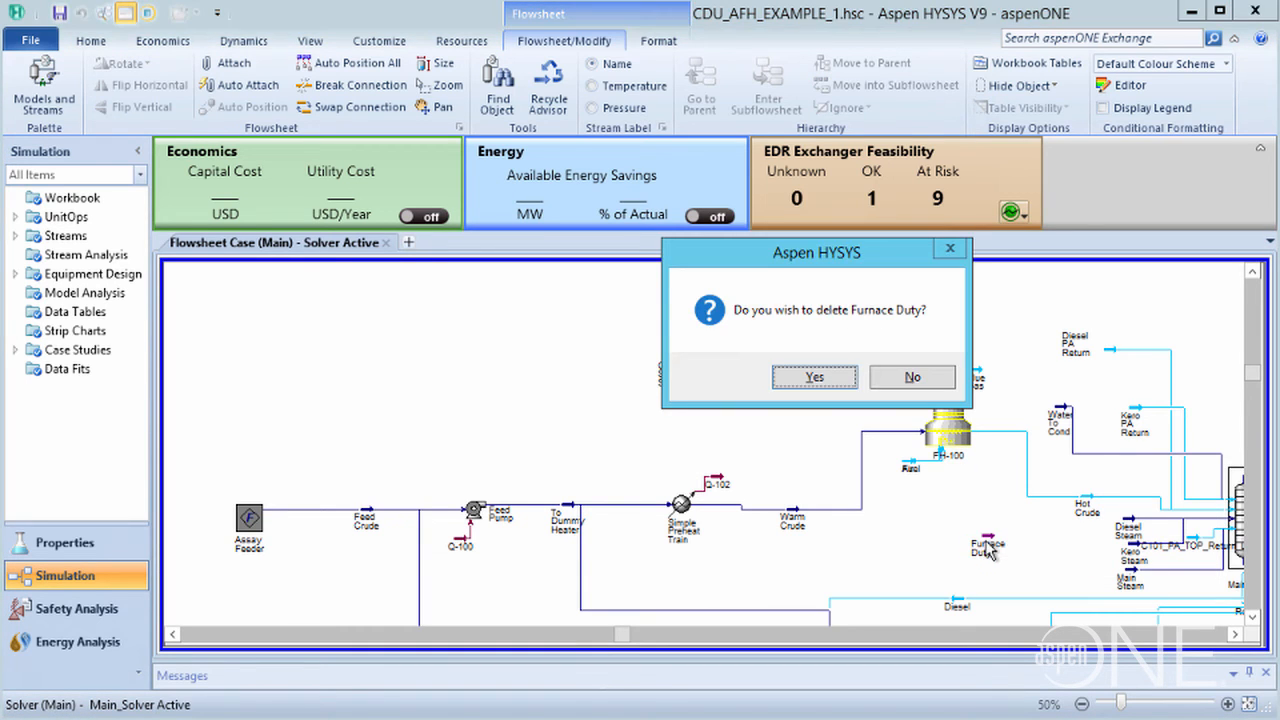
{"action": "left_click", "coordinate": [812, 376]}
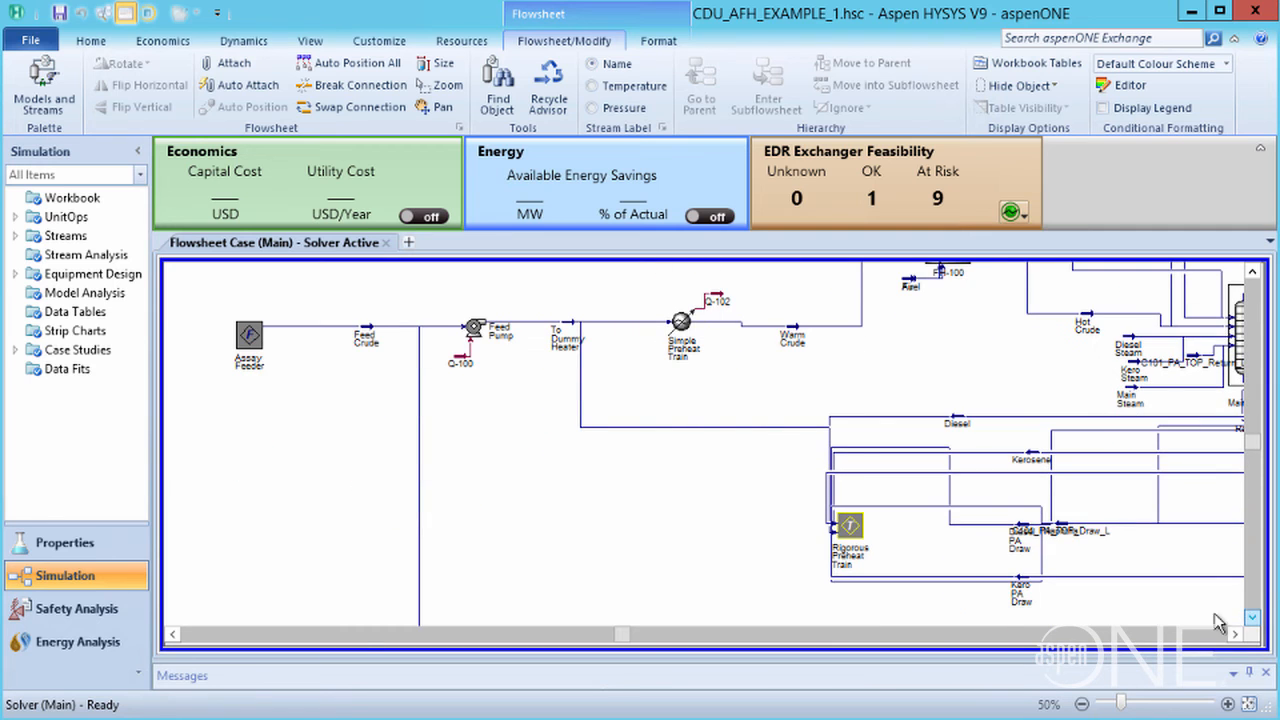
Toggle the Rigorous Preheat Train sub-flowsheet's Ignored setting and close its form.
{"action": "double_click", "coordinate": [848, 528]}
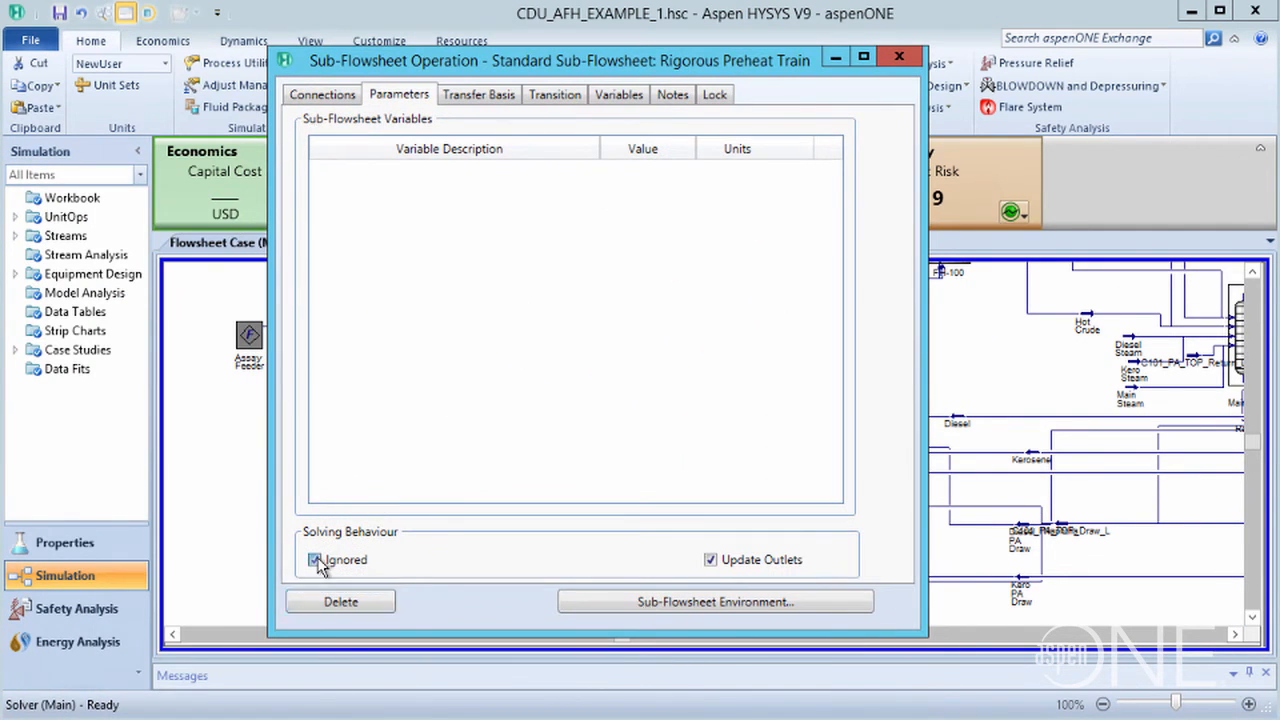
{"action": "left_click", "coordinate": [312, 560]}
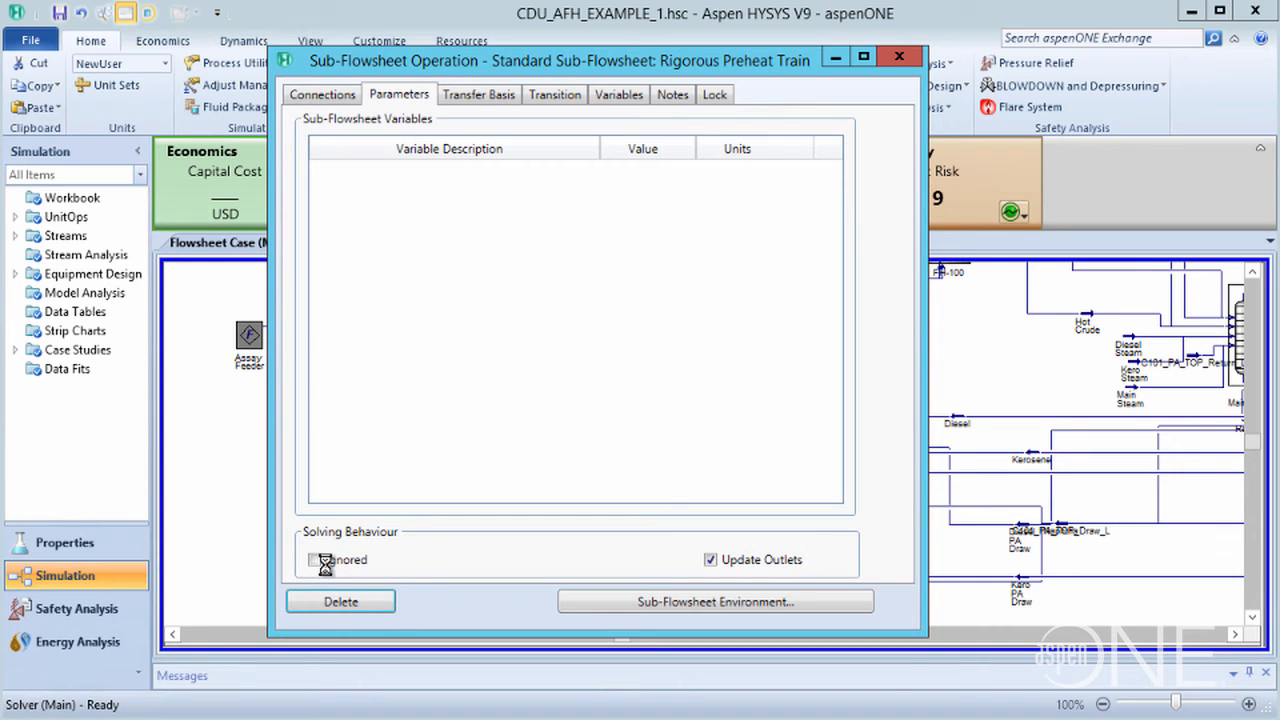
{"action": "left_click", "coordinate": [898, 56]}
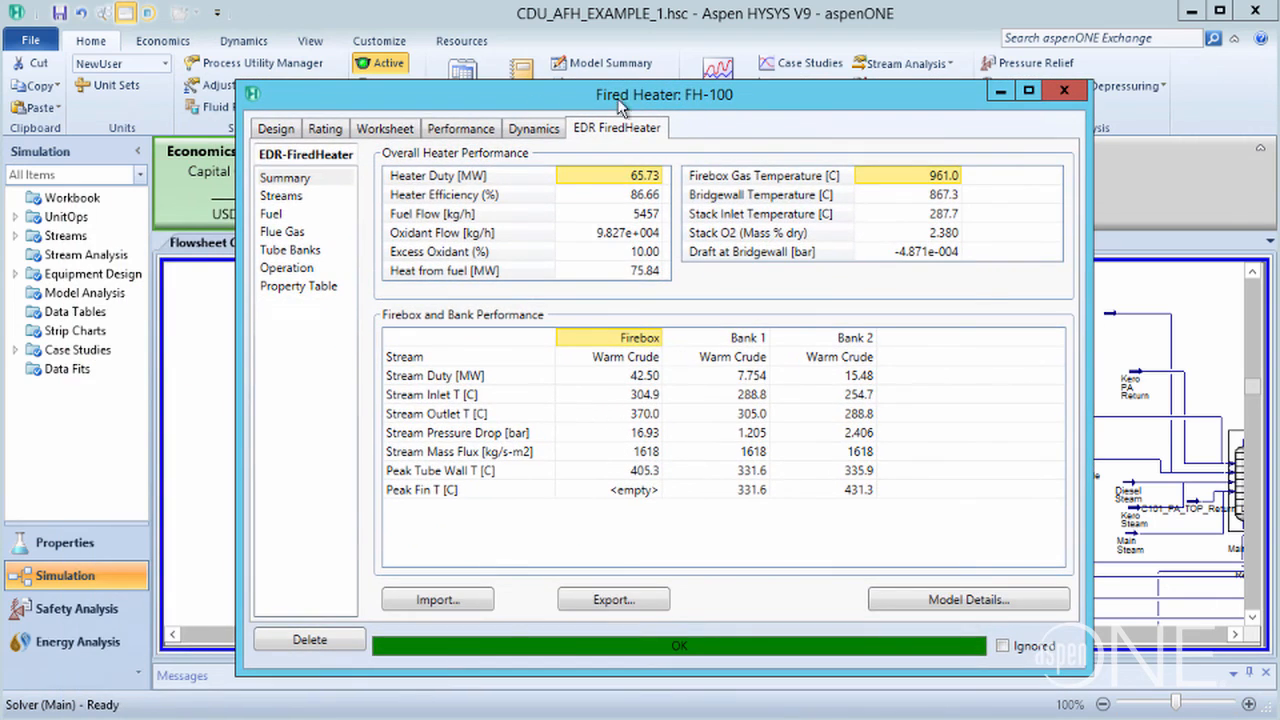
Let FH-100 calculate the Warm Crude inlet pressure, now 13.38 bar instead of the fixed 26 bar.
{"action": "left_click", "coordinate": [384, 128]}
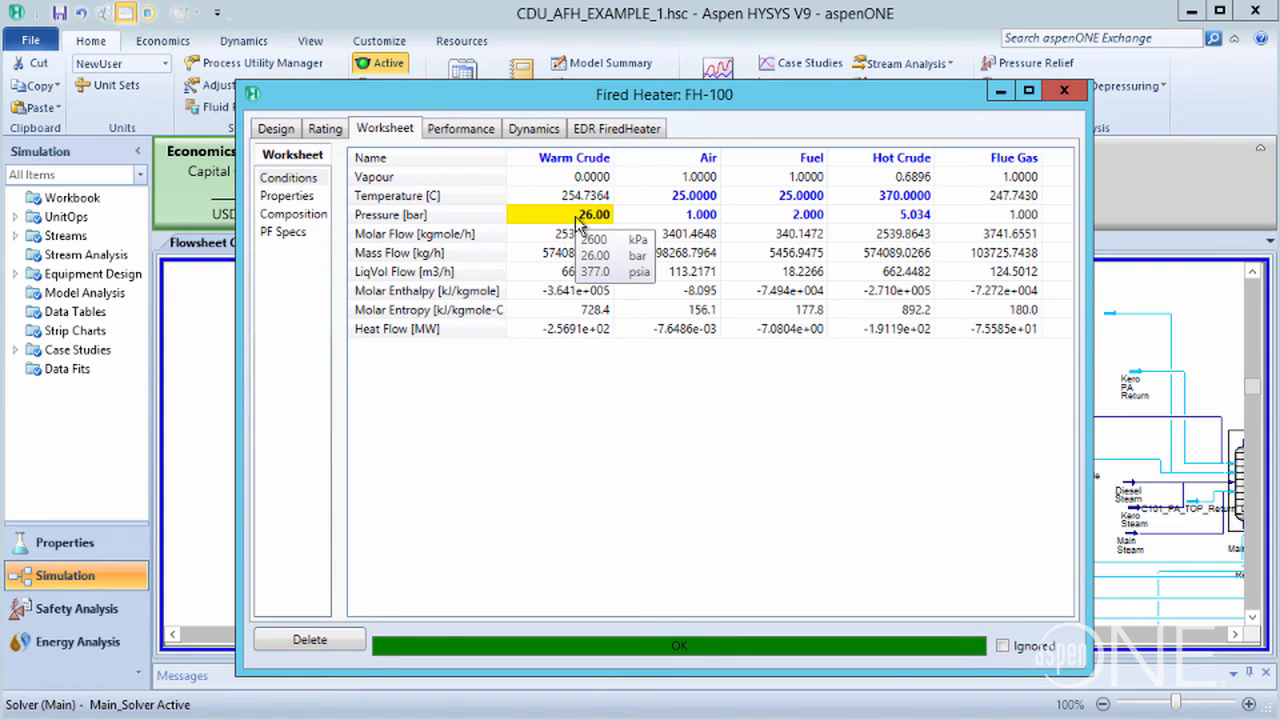
{"action": "type", "text": "13.38"}
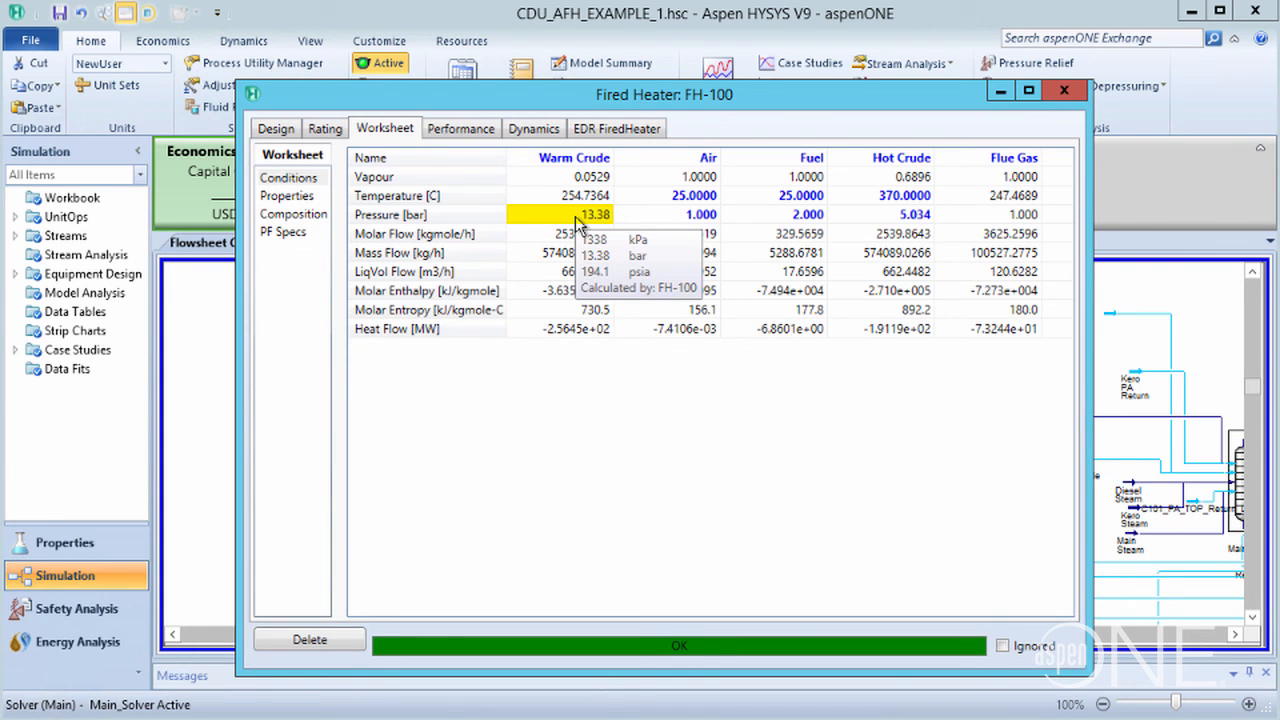